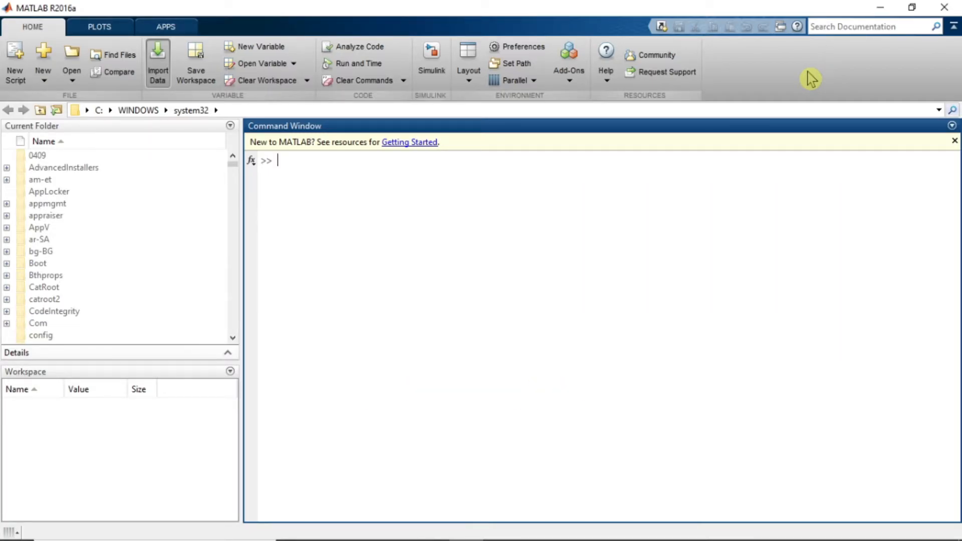
mouse_move(347, 292)
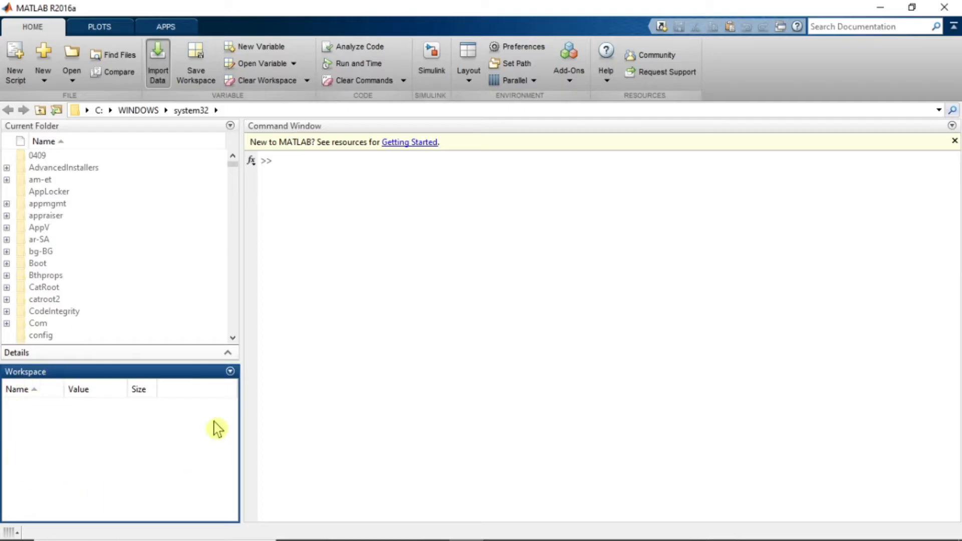
mouse_move(38, 463)
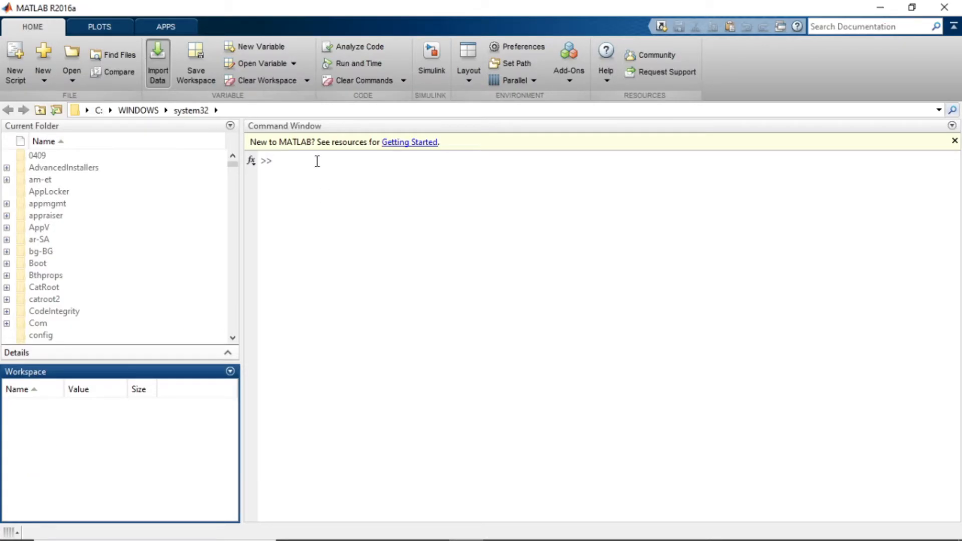
mouse_move(24, 492)
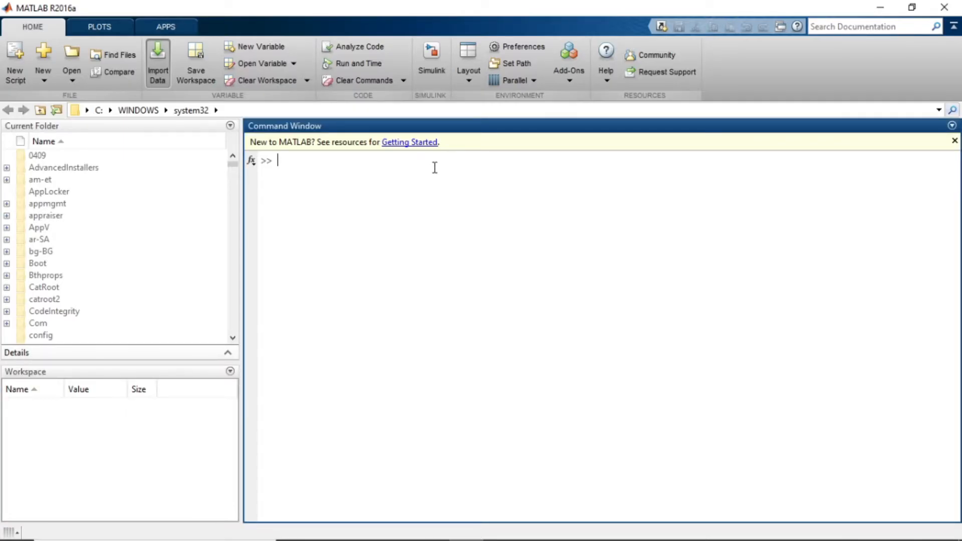
Step: Define x=45 and y=78 at the command prompt so both appear in the workspace
type("x=45")
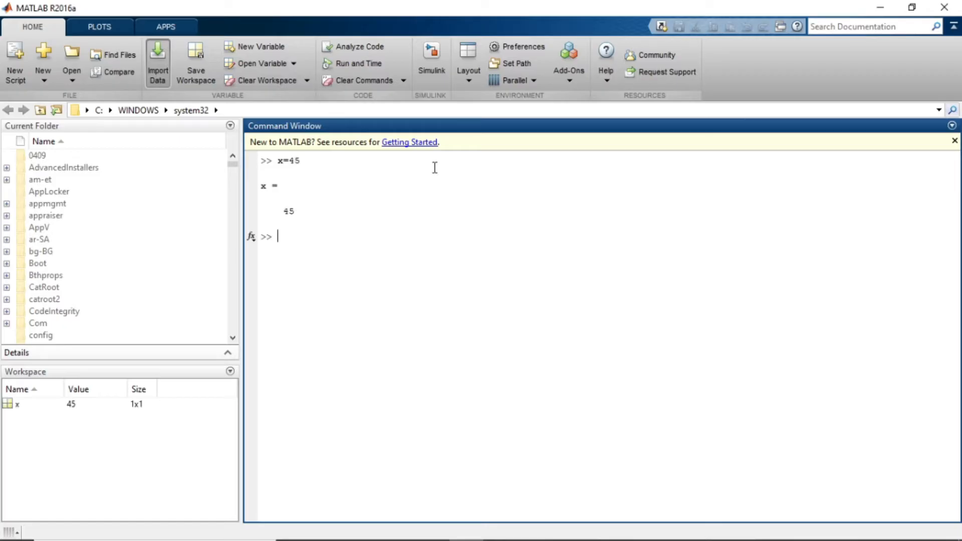
mouse_move(277, 190)
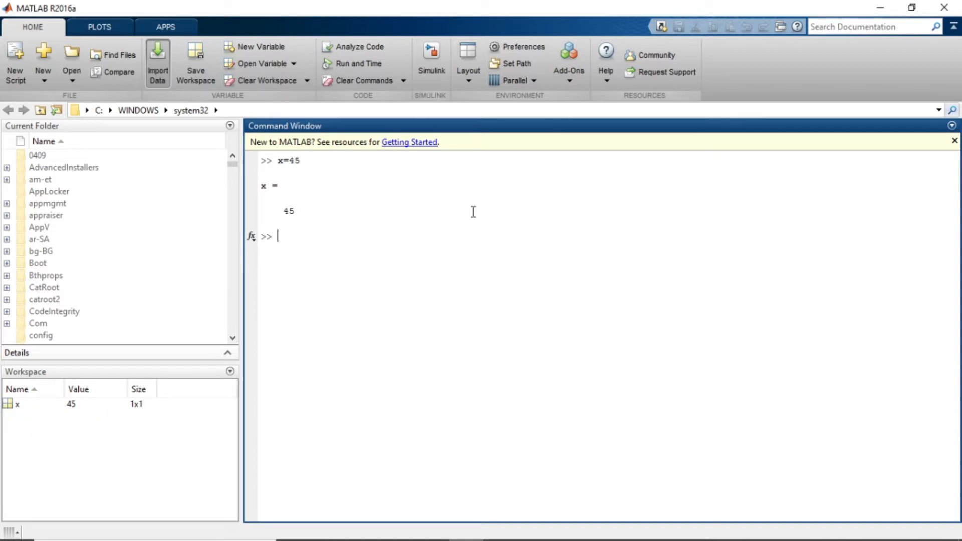
type("y=78")
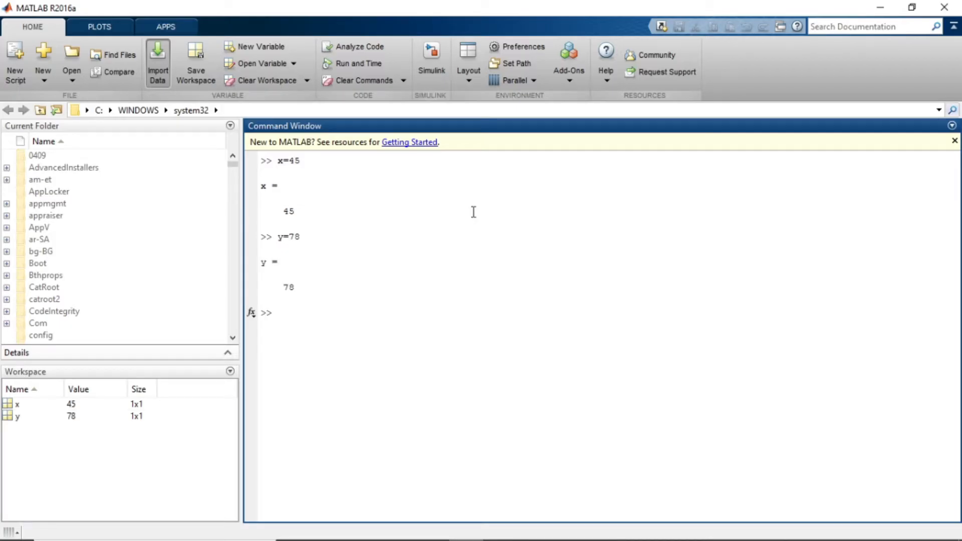
mouse_move(68, 462)
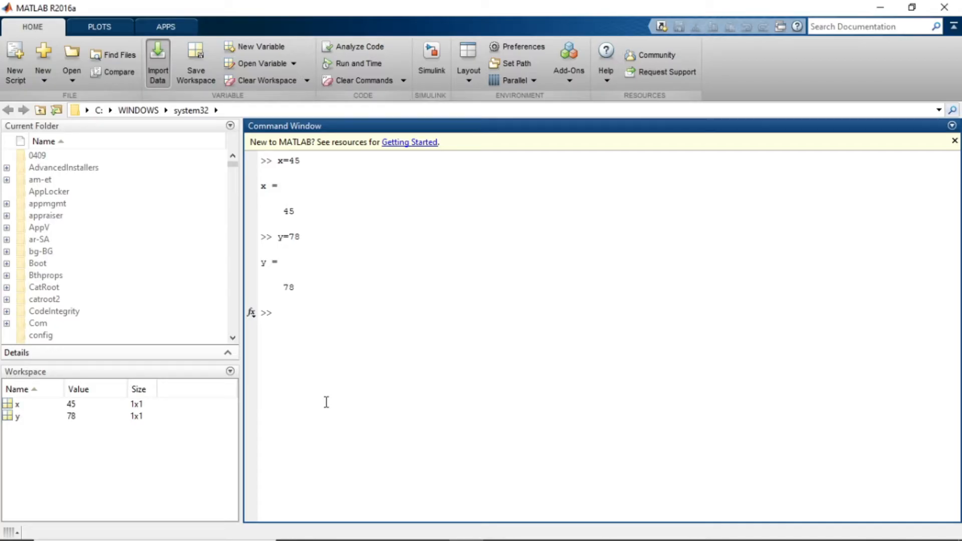
mouse_move(238, 285)
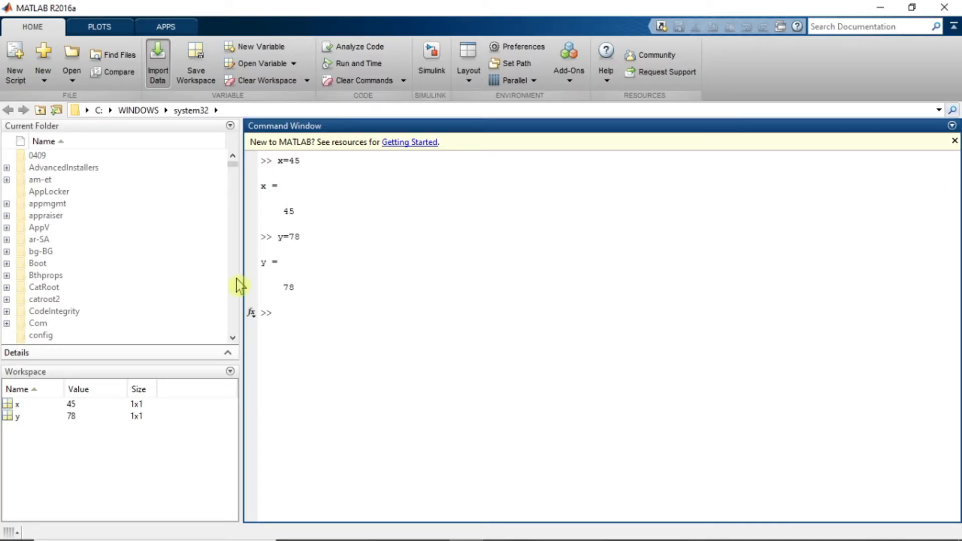
mouse_move(8, 436)
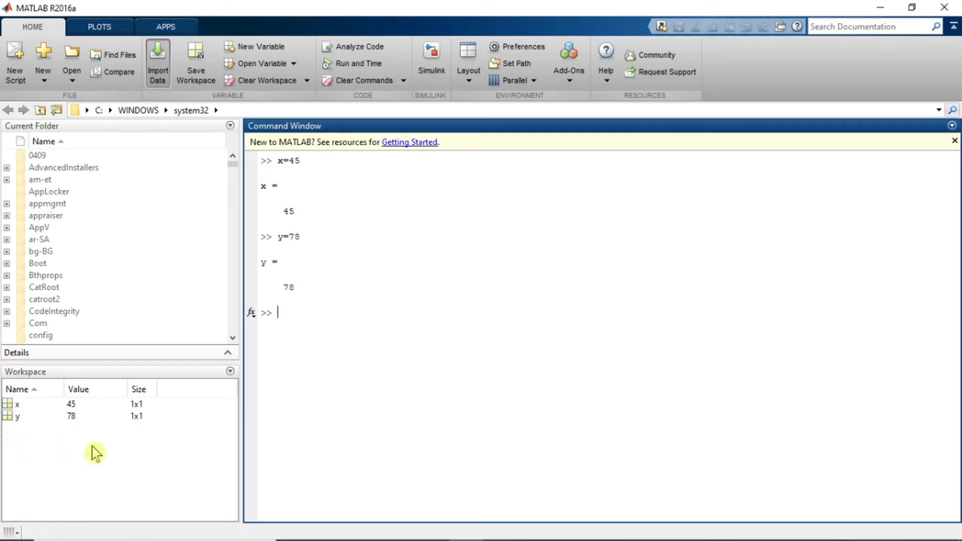
mouse_move(212, 399)
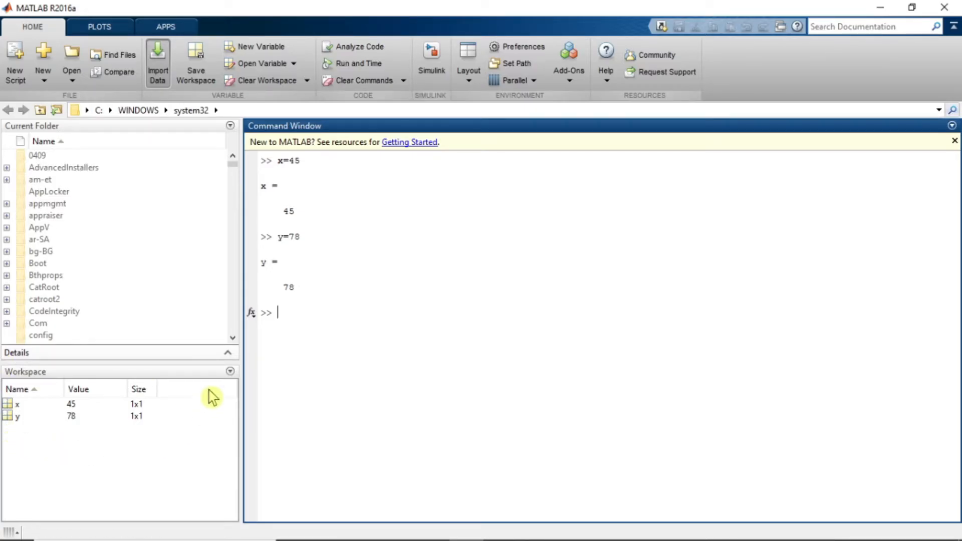
mouse_move(237, 383)
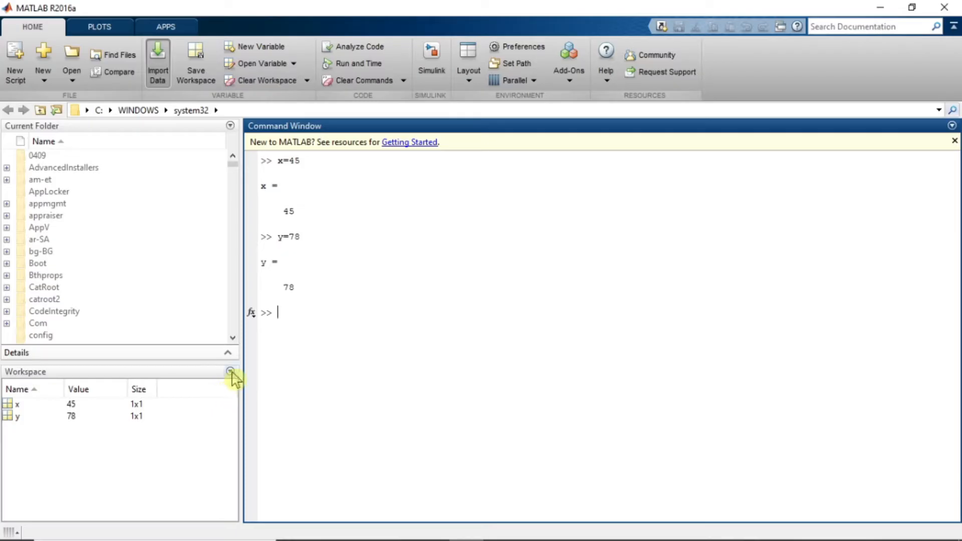
left_click(228, 371)
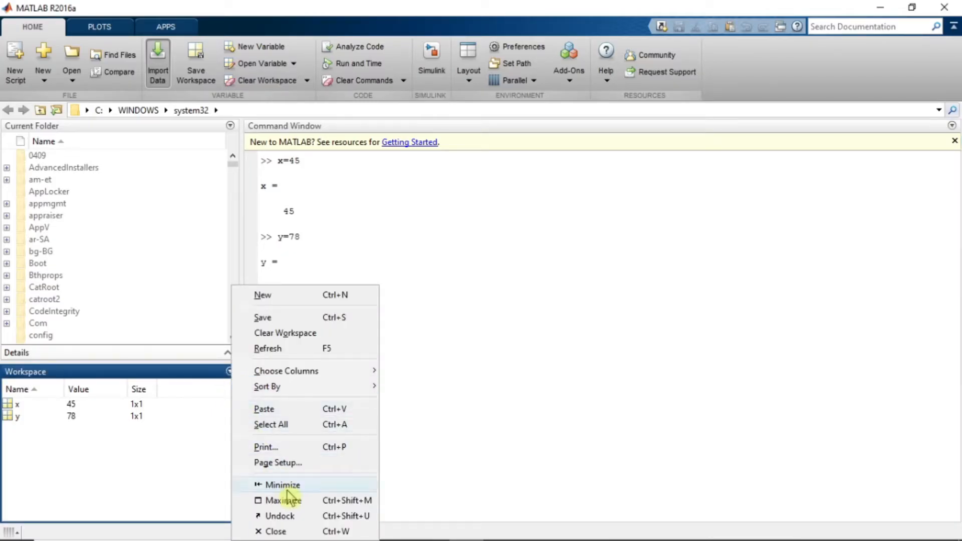
left_click(284, 501)
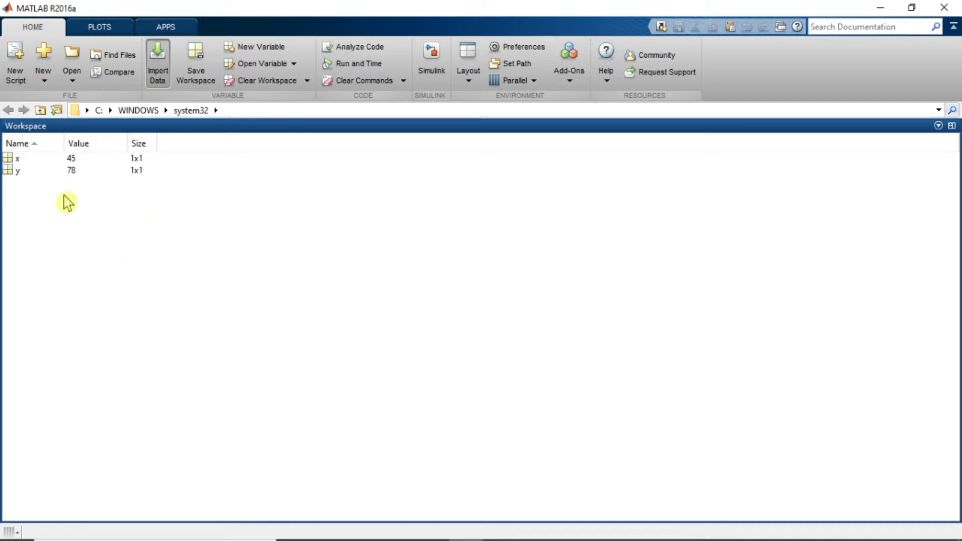
left_click(937, 125)
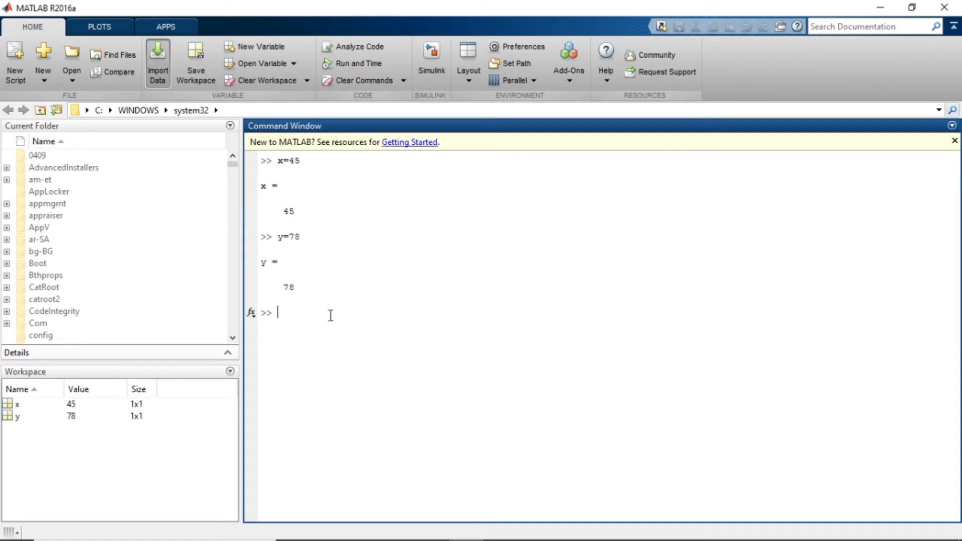
Step: Compute z=x+y at the prompt, giving z a value of 123 in the workspace
type("z")
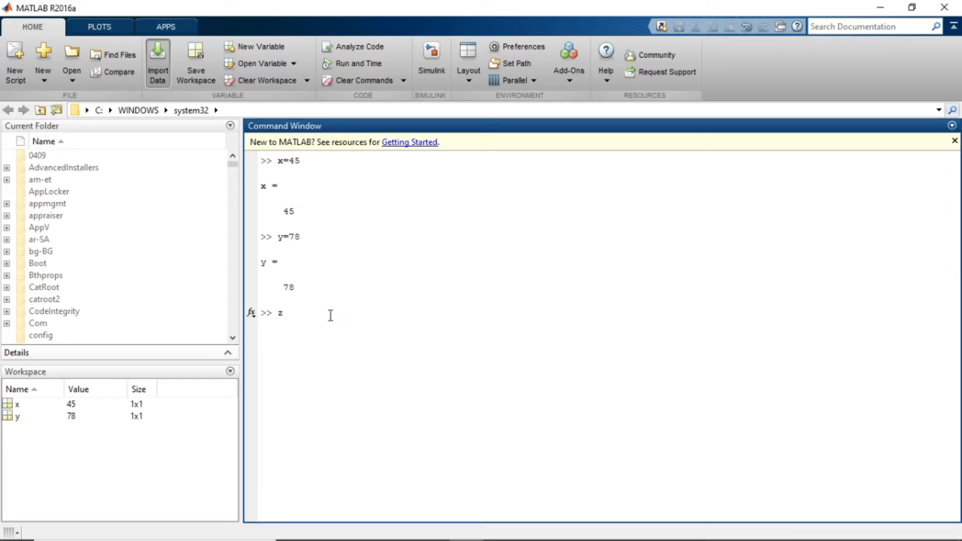
type("=")
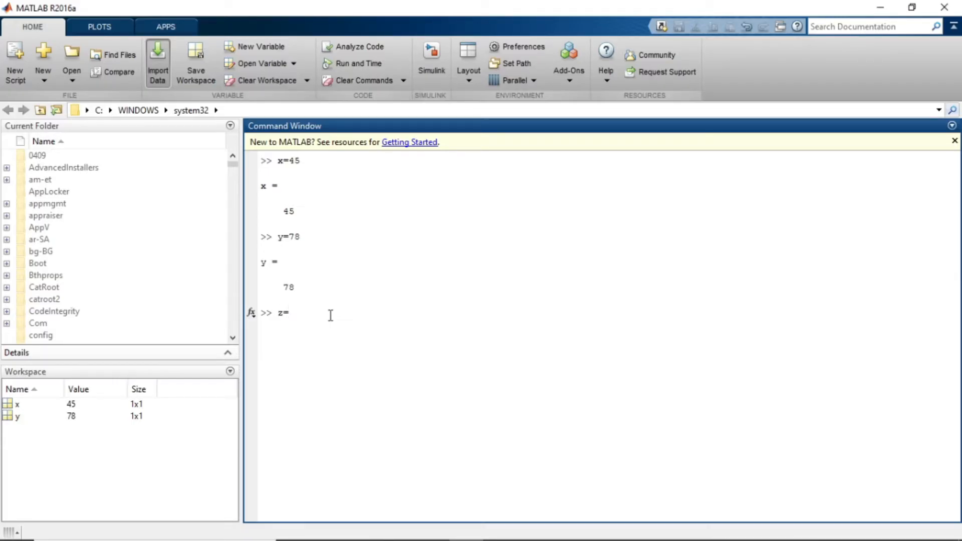
type("x+")
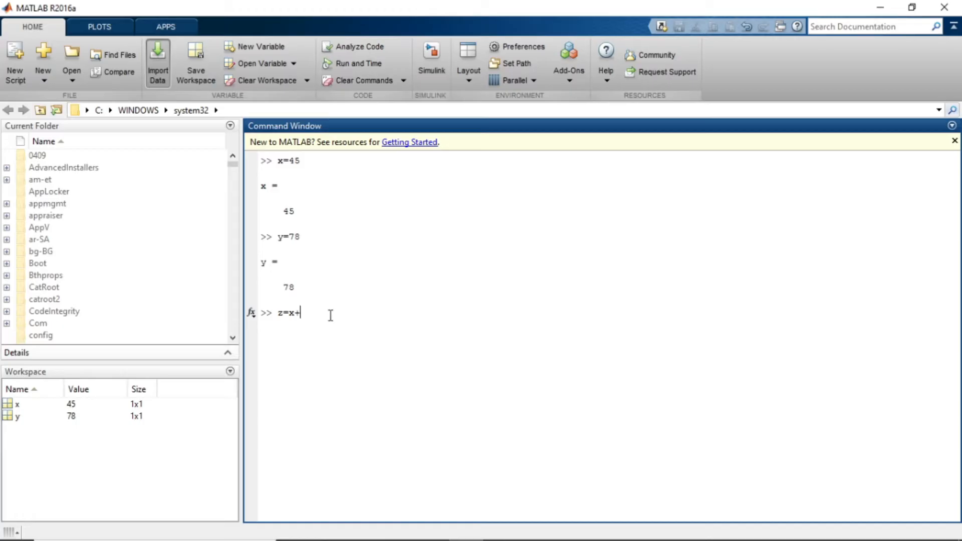
type("y")
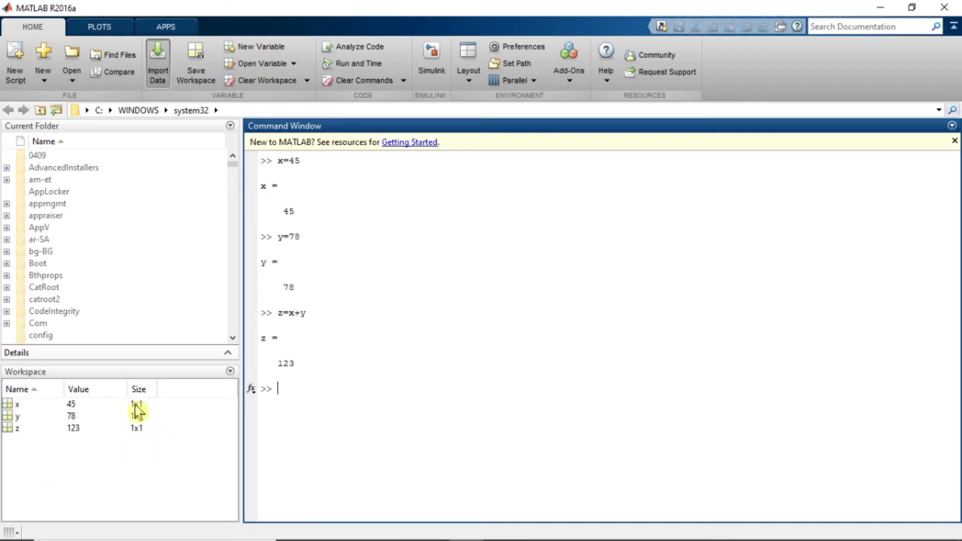
mouse_move(336, 437)
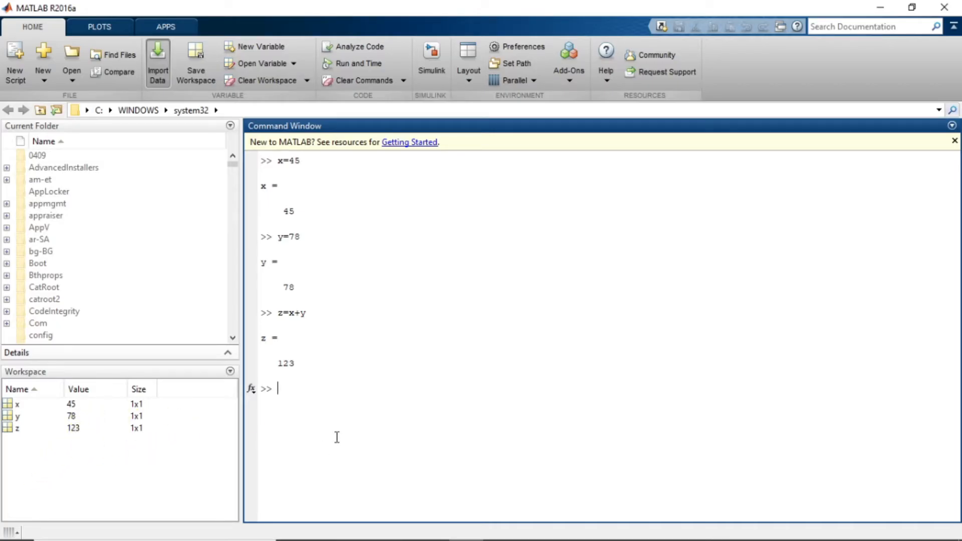
mouse_move(251, 426)
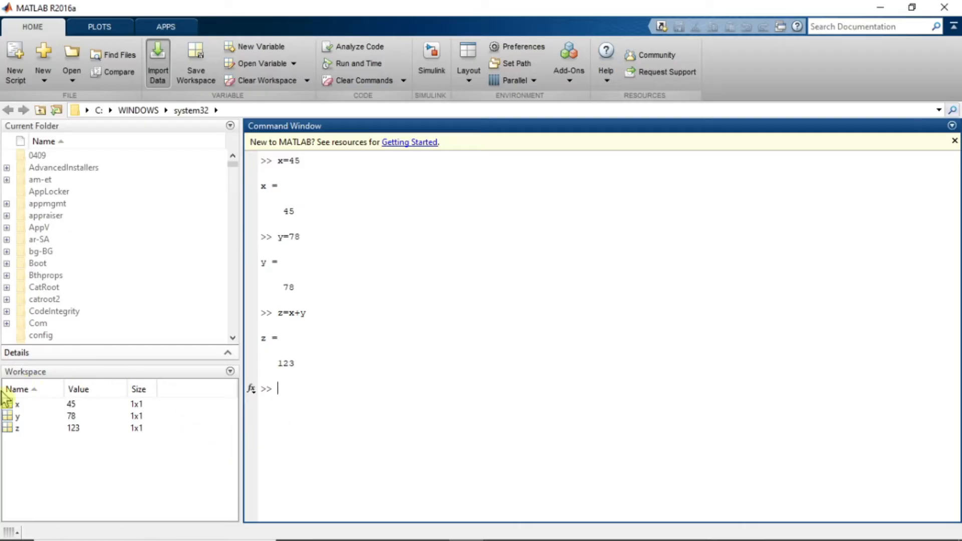
mouse_move(163, 422)
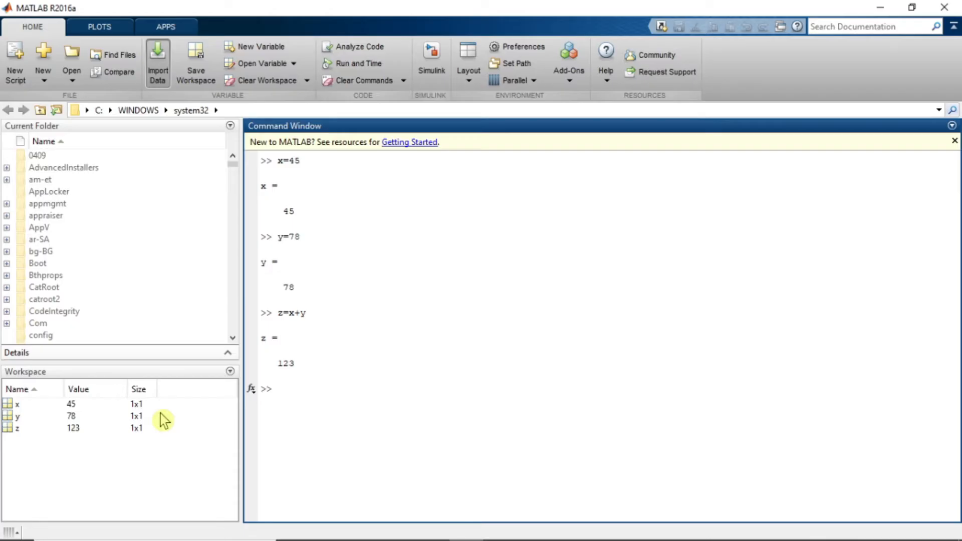
mouse_move(214, 441)
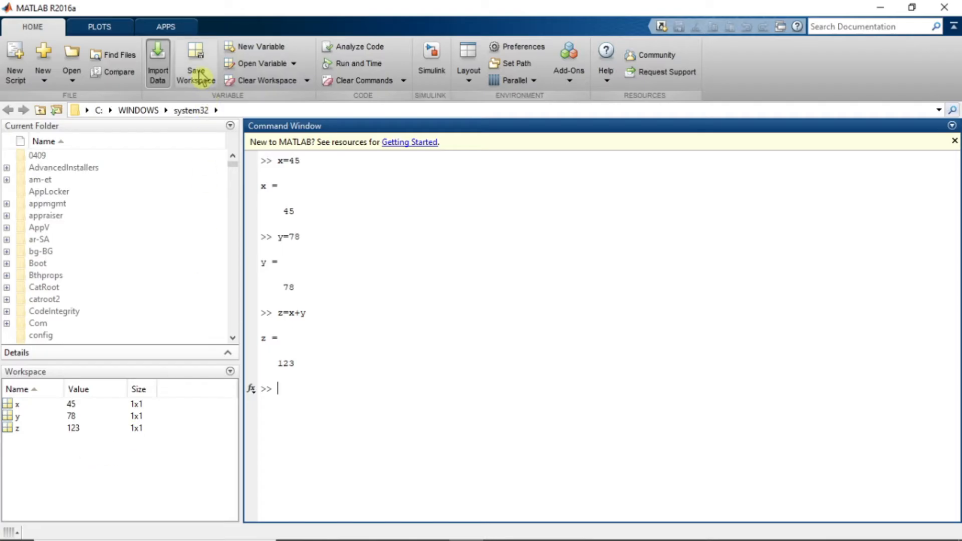
mouse_move(276, 204)
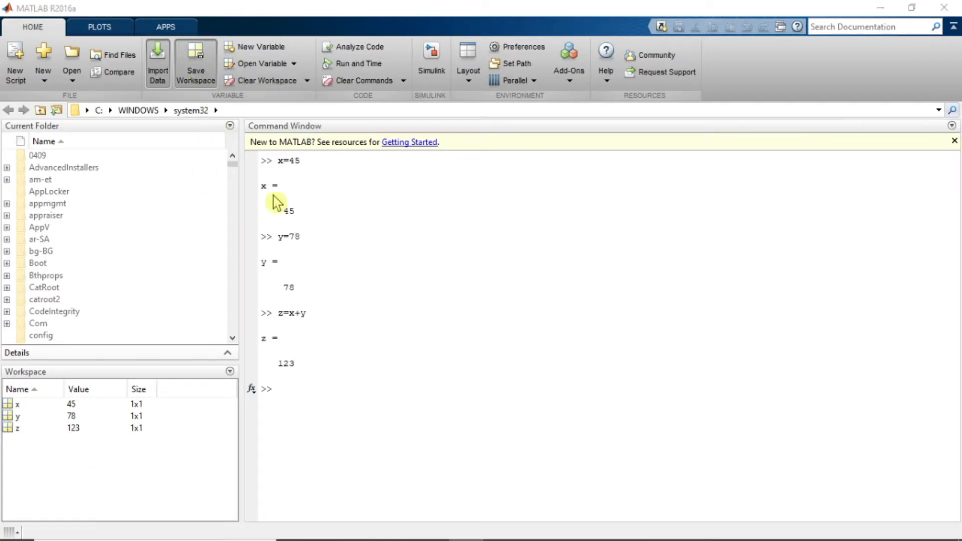
Step: Start Save Workspace and browse to the Matlab_Work Workspace folder as the location
left_click(196, 62)
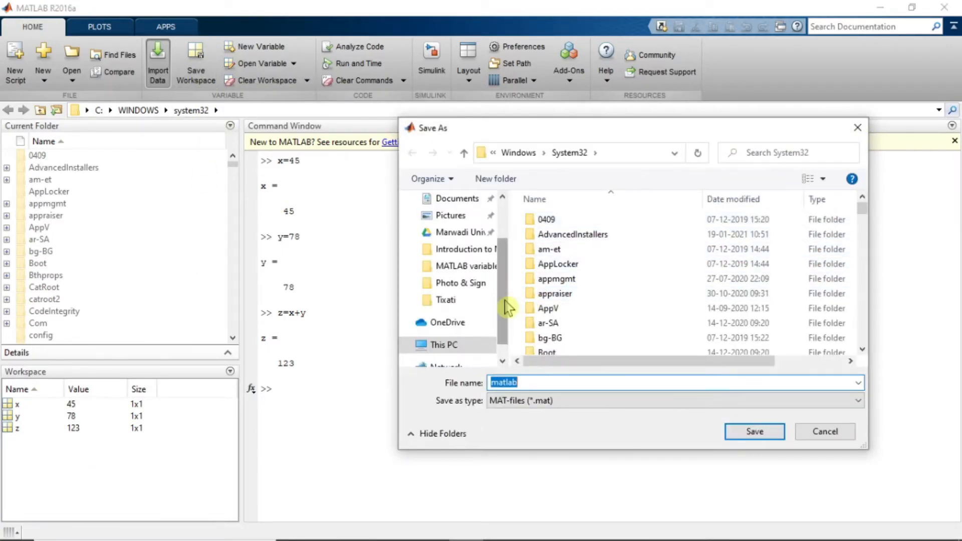
mouse_move(459, 165)
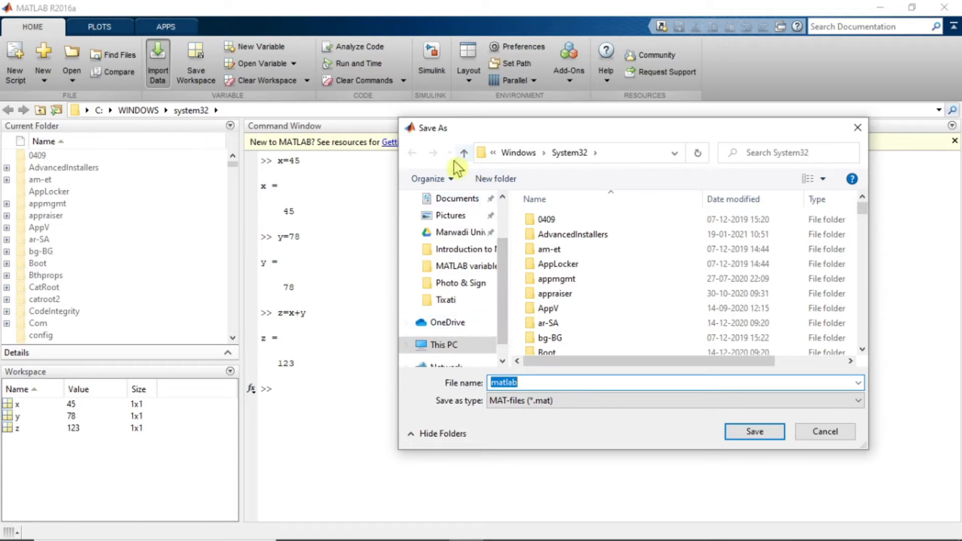
left_click(463, 153)
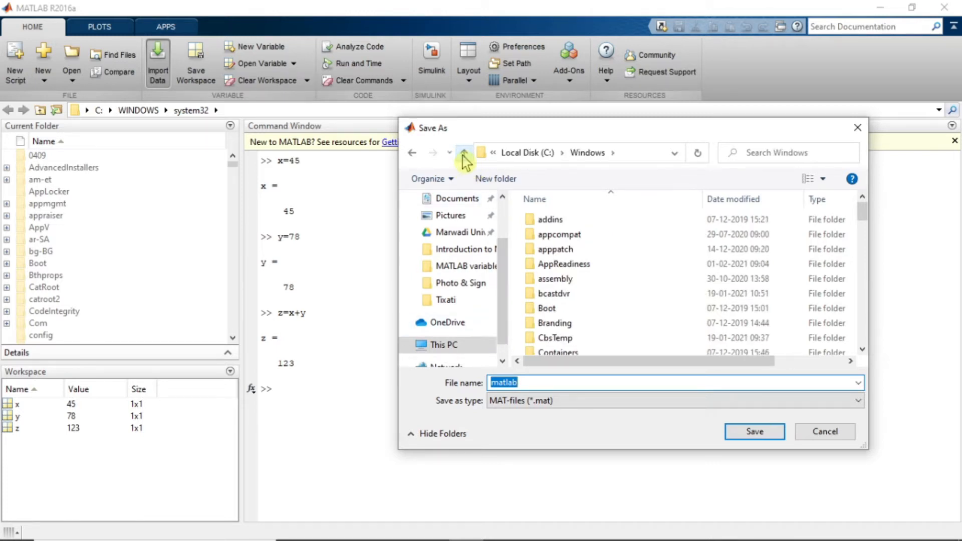
left_click(464, 152)
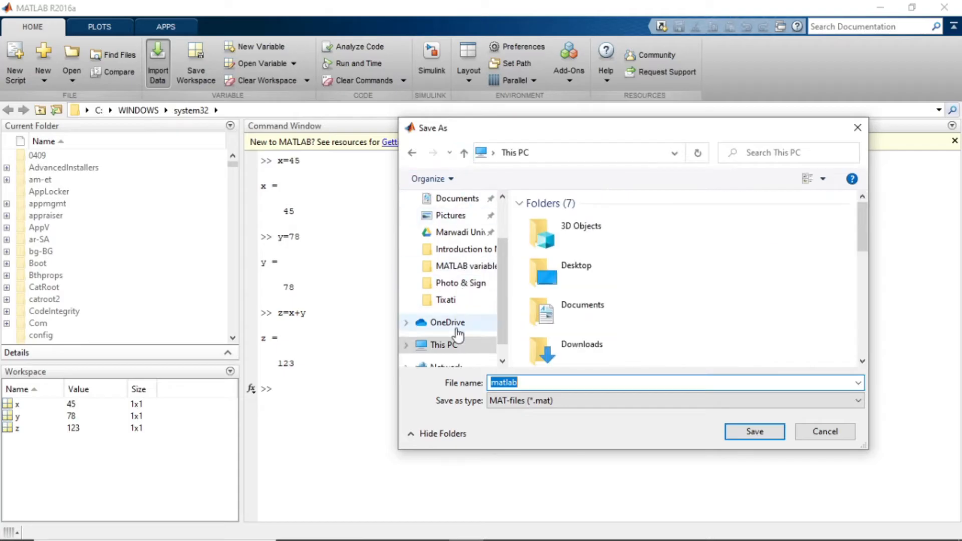
left_click(443, 344)
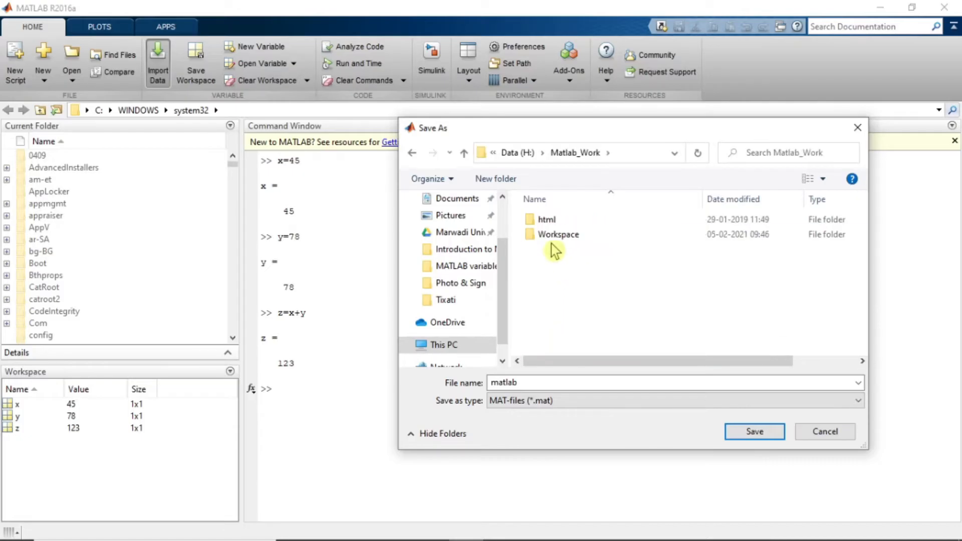
double_click(558, 234)
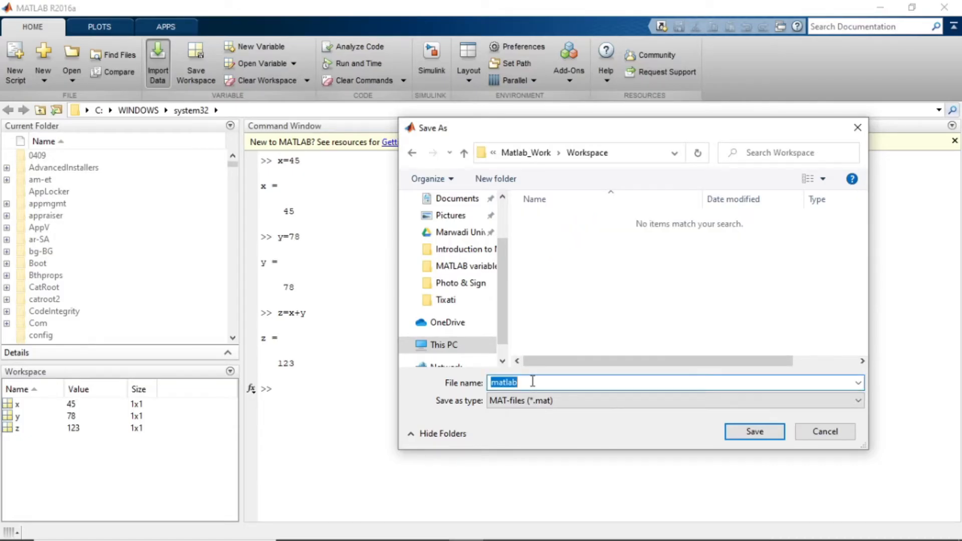
Step: Save the variables x, y and z as a MAT-file named Testing
type("Testin")
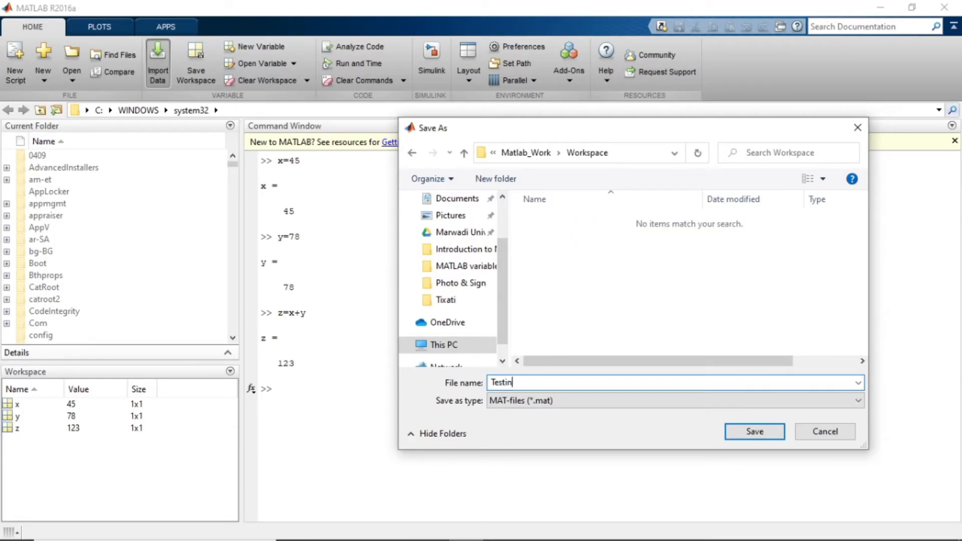
type("g")
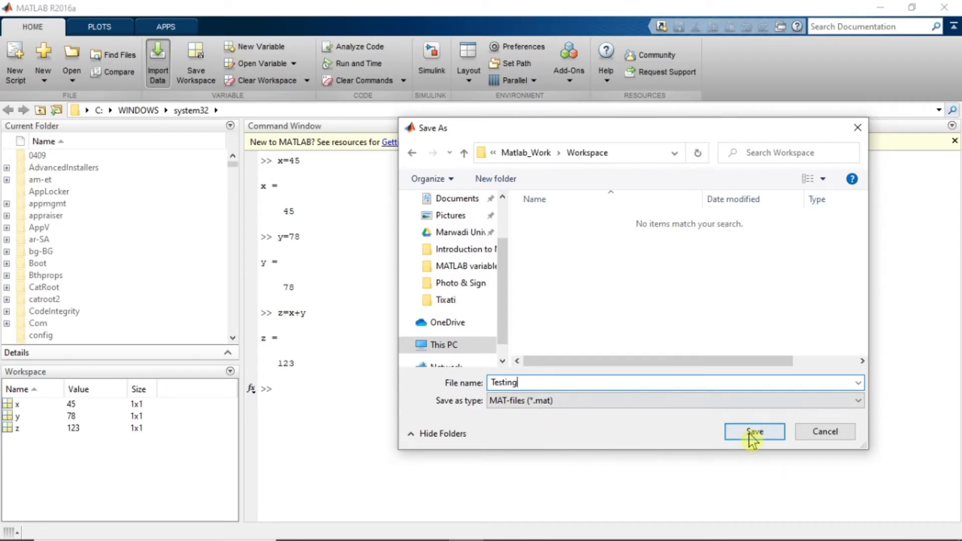
left_click(753, 432)
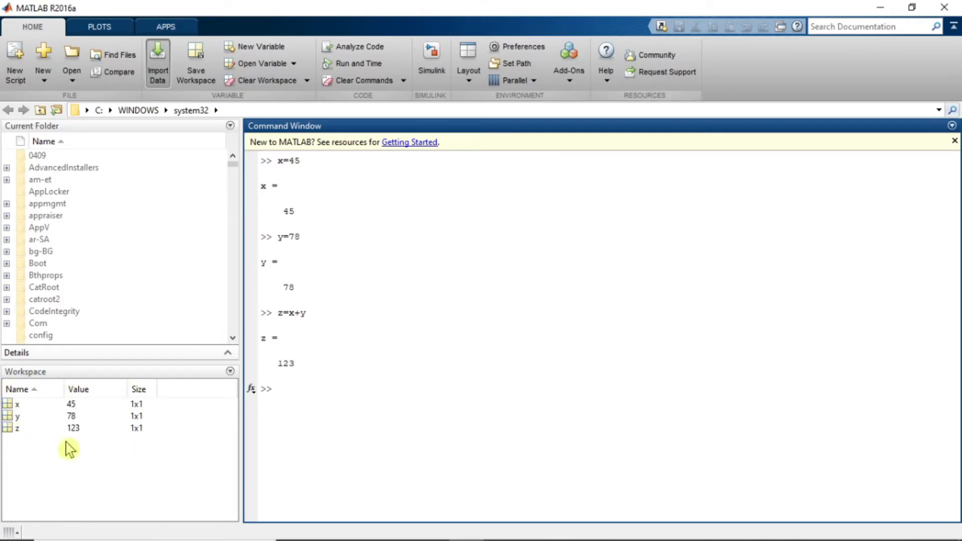
mouse_move(369, 429)
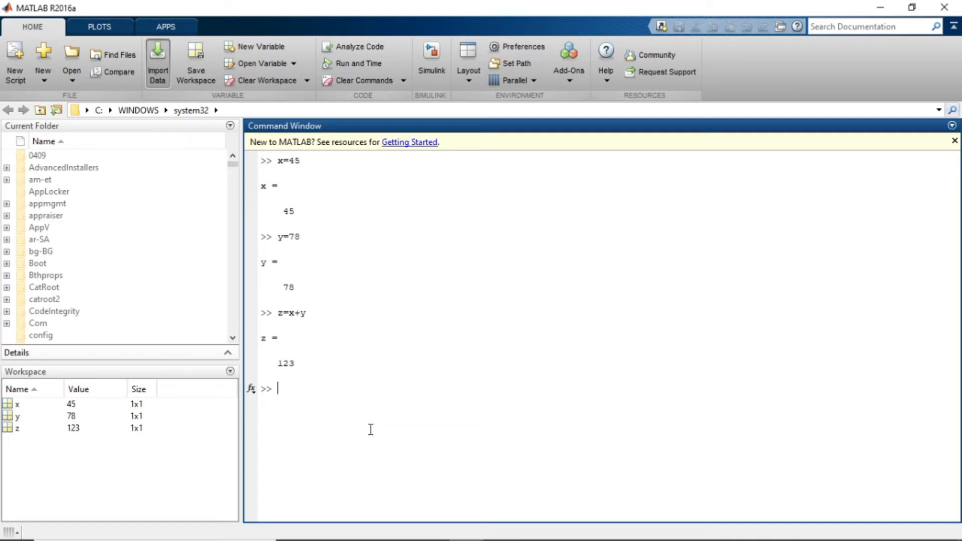
Step: Quit MATLAB with the exit command to start a fresh session afterwards
type("exi")
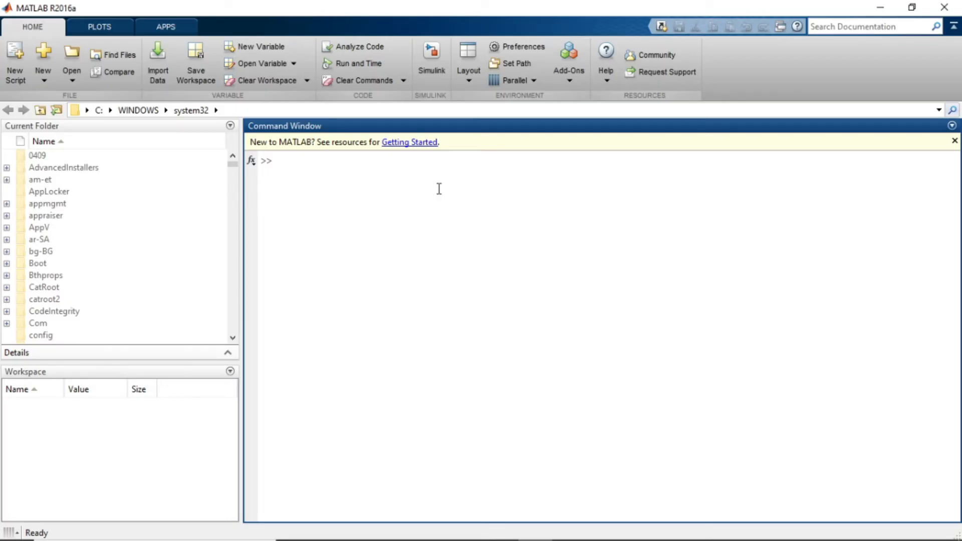
Step: Query x, y and z at the prompt, each returning an undefined-variable error
type("x")
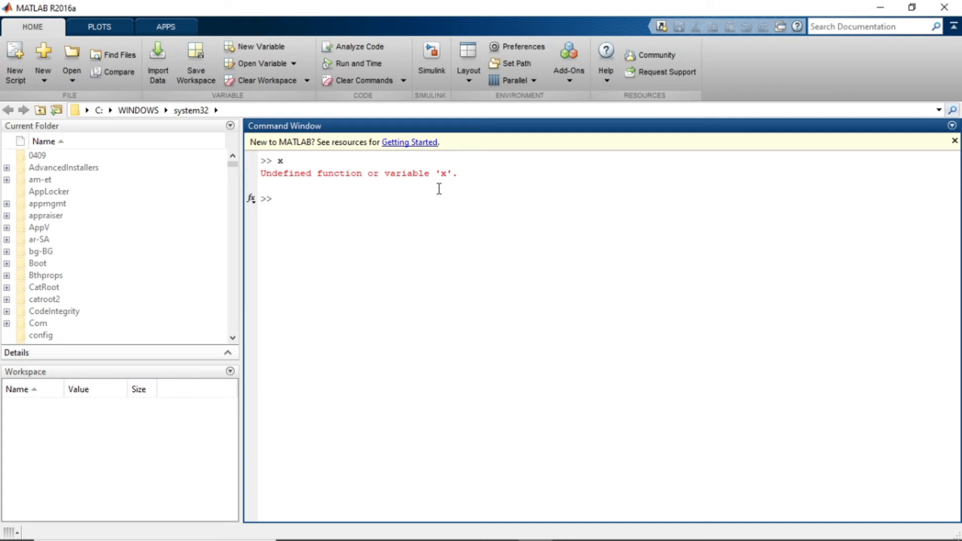
mouse_move(136, 503)
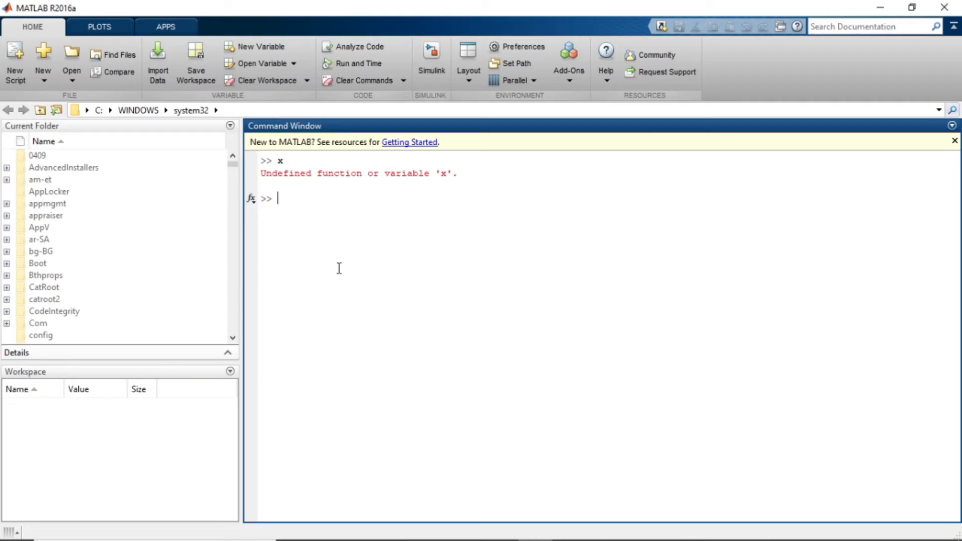
mouse_move(94, 449)
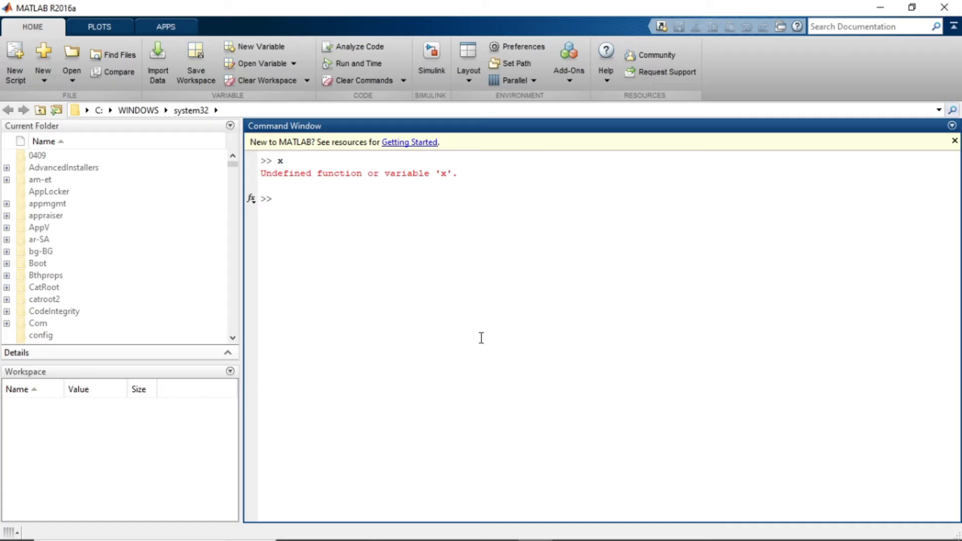
mouse_move(384, 238)
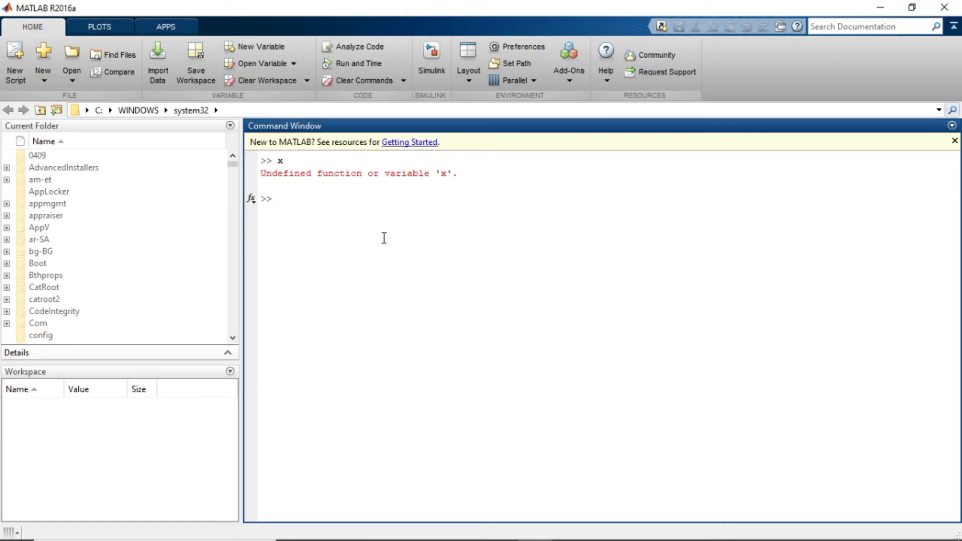
left_click(279, 198)
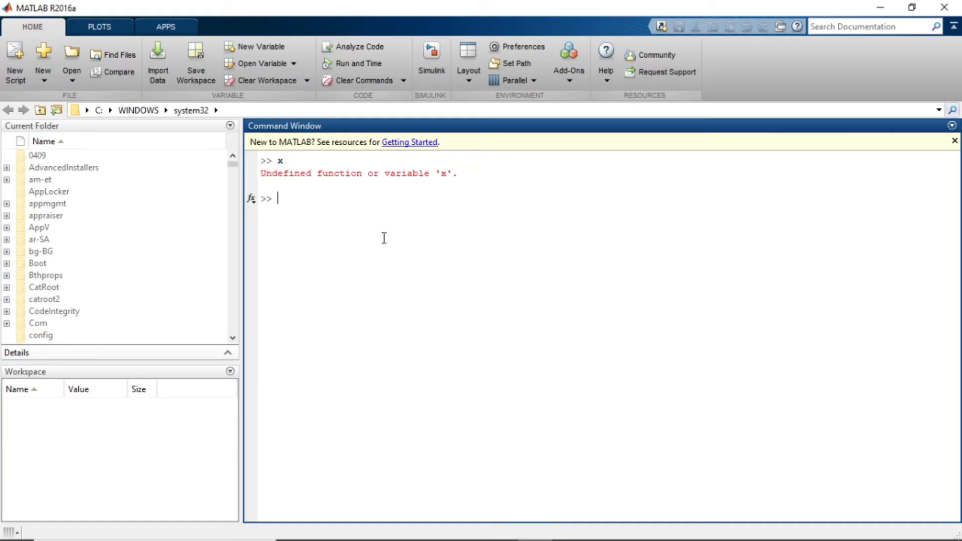
type("y")
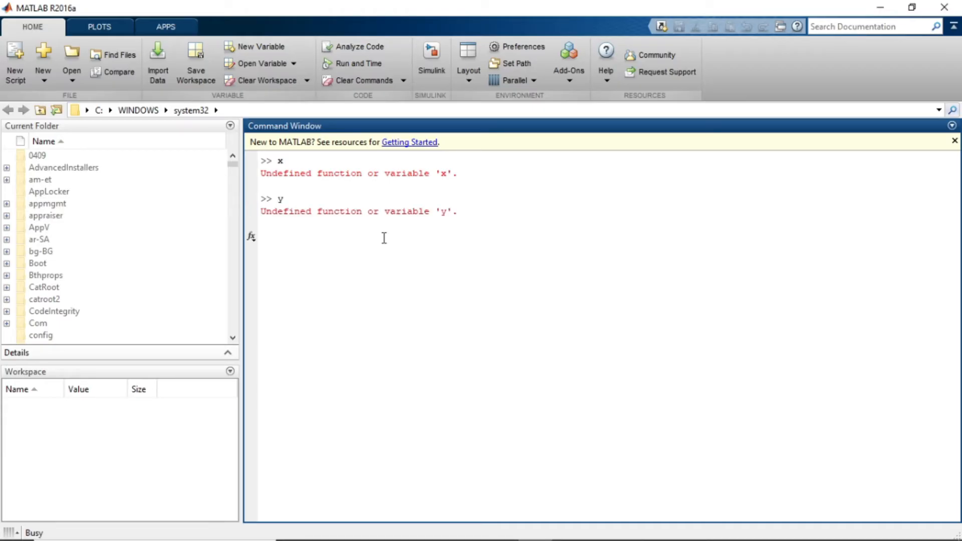
type("z")
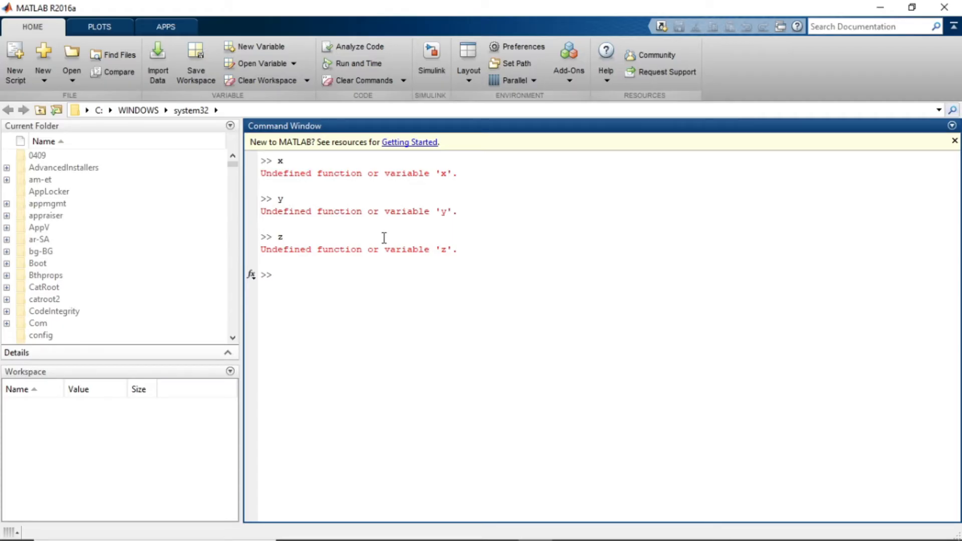
mouse_move(175, 102)
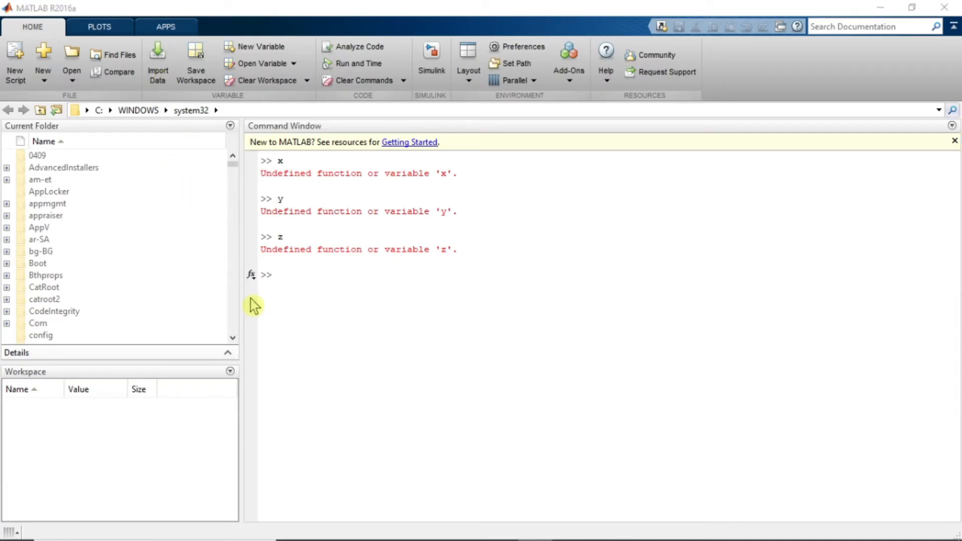
Step: Begin Import Data and browse into the Workspace folder holding the Testing file
left_click(157, 62)
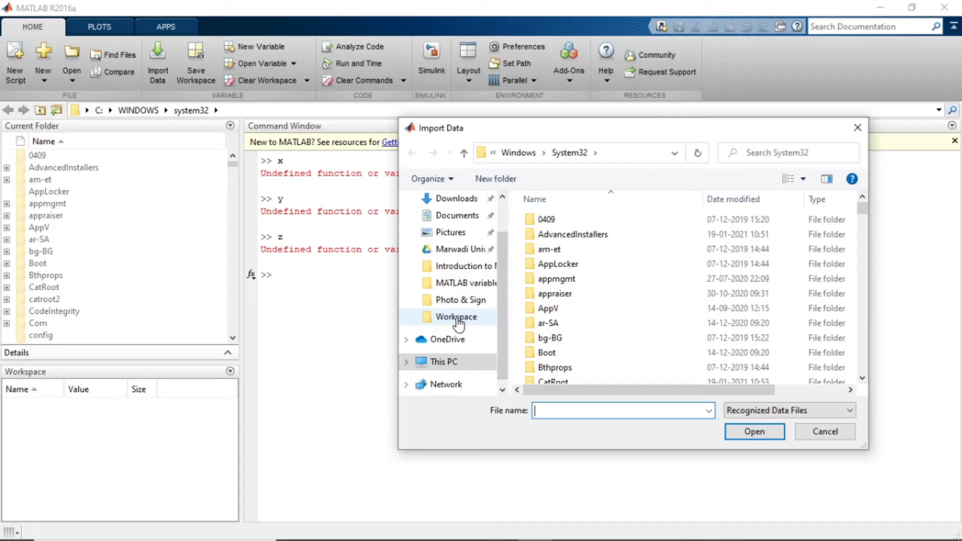
double_click(455, 316)
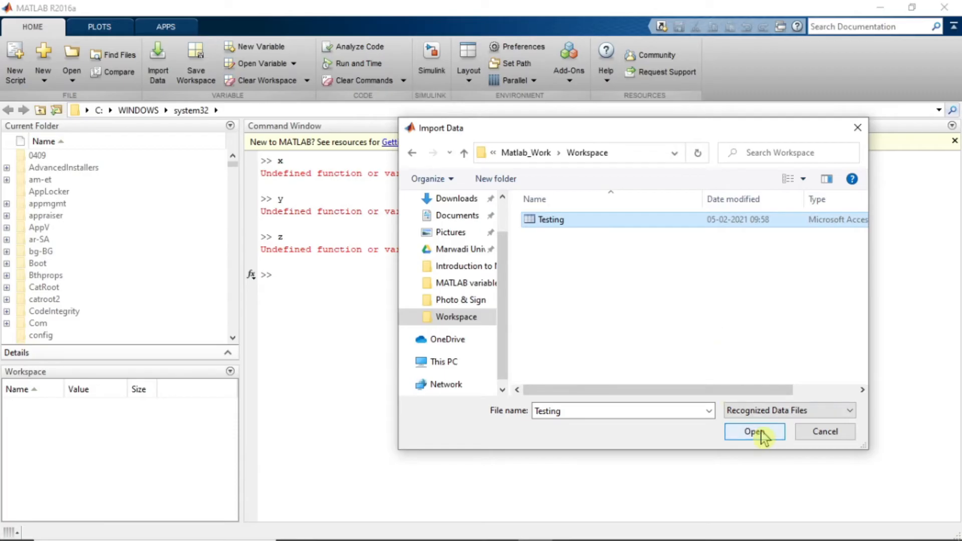
Step: Open Testing in the Import Wizard, keep x, y and z all ticked, and finish the import
left_click(754, 431)
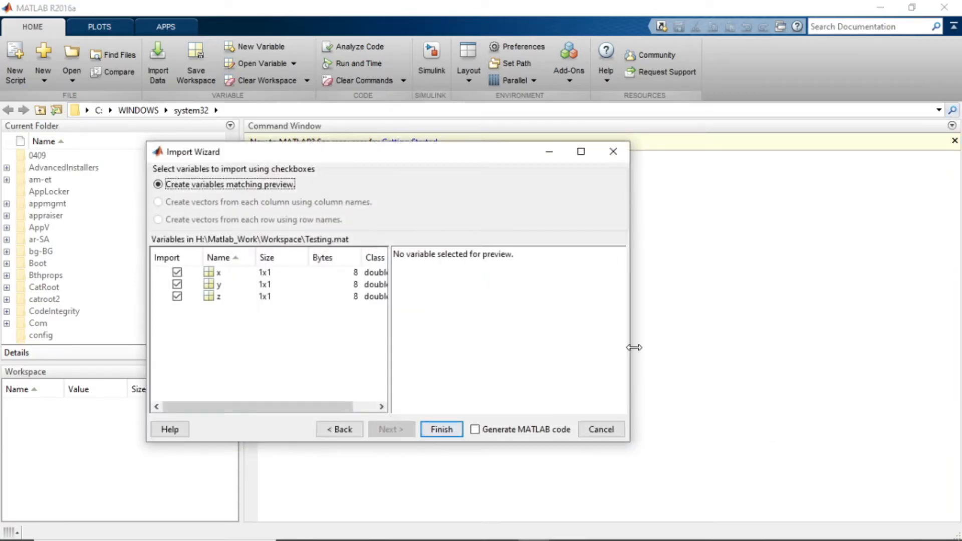
mouse_move(204, 192)
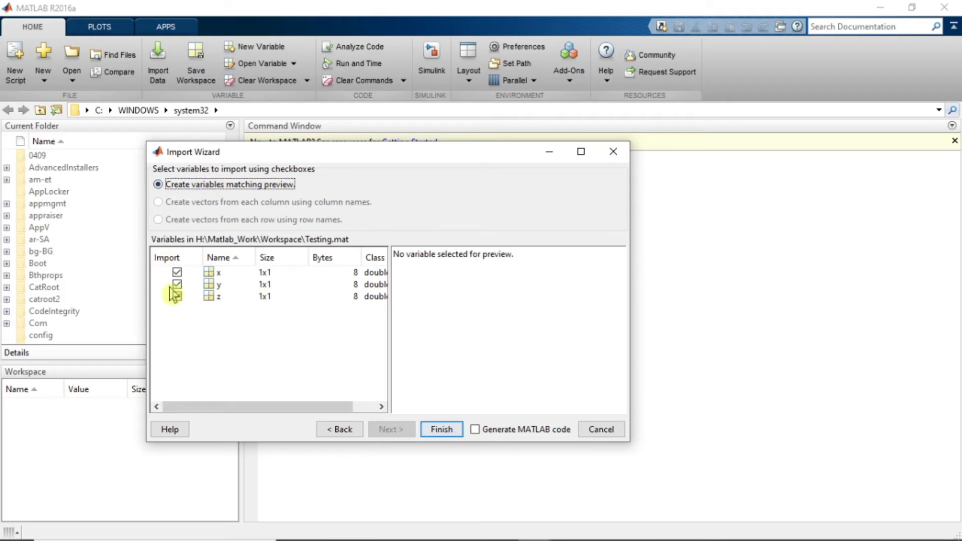
left_click(176, 296)
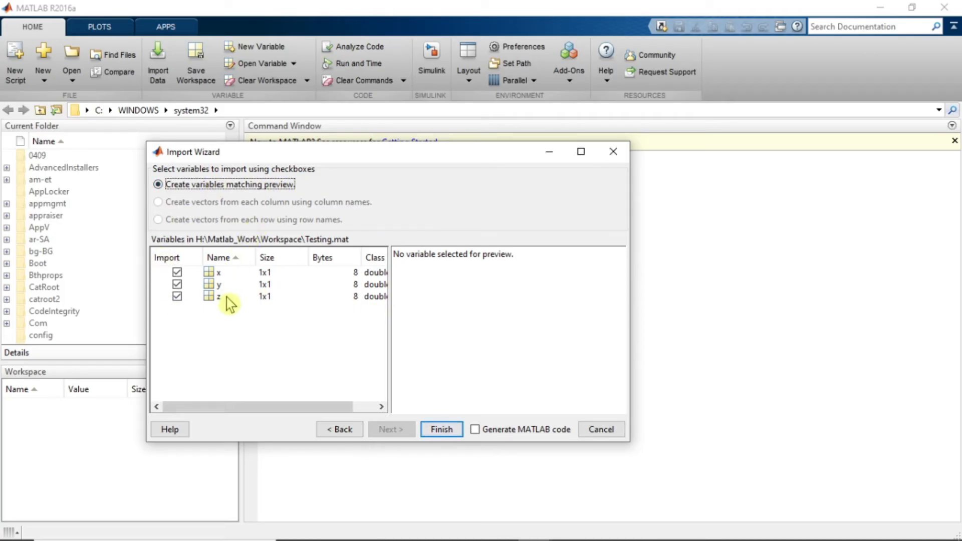
mouse_move(193, 312)
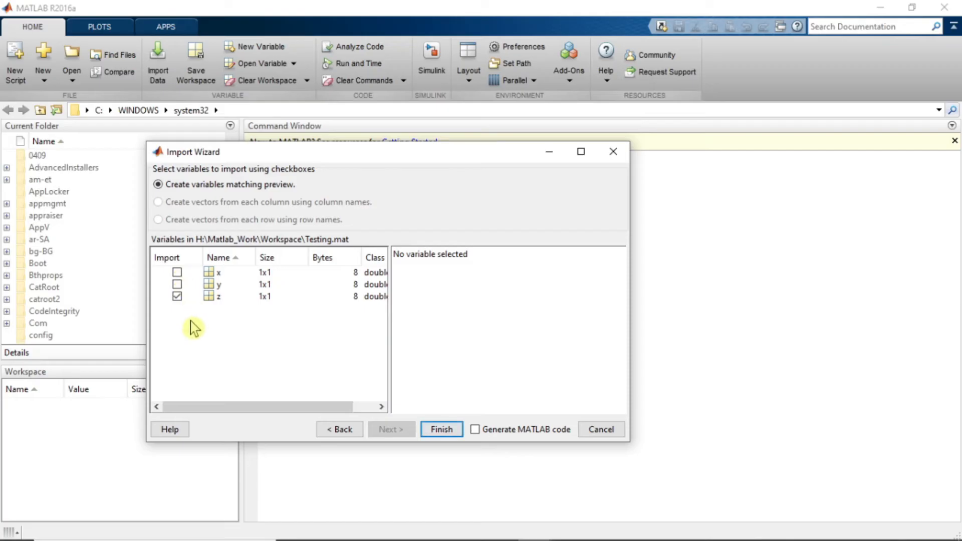
left_click(177, 297)
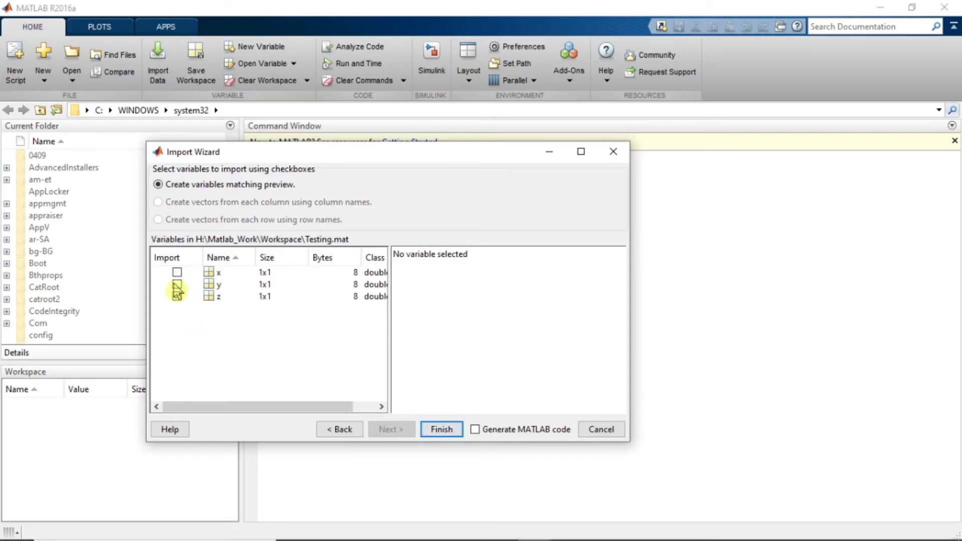
left_click(177, 284)
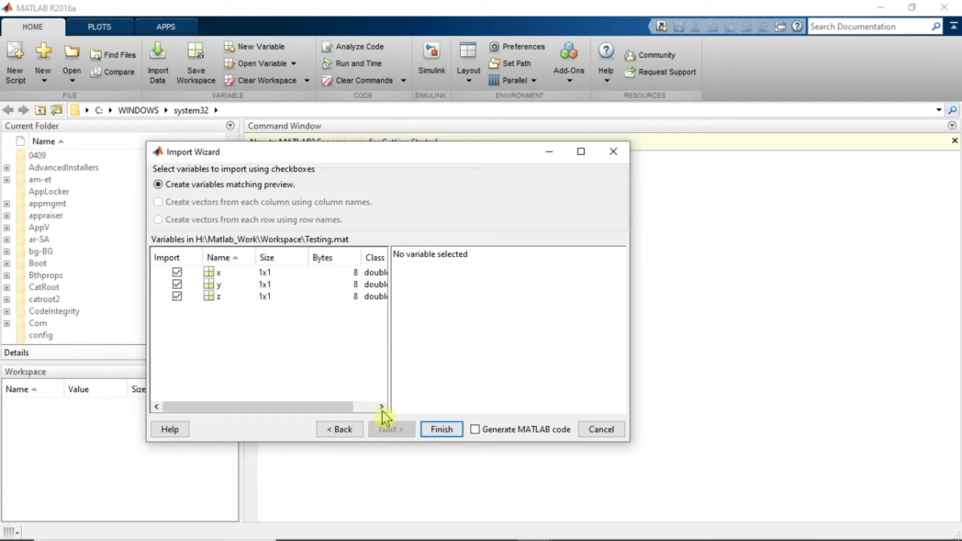
left_click(441, 429)
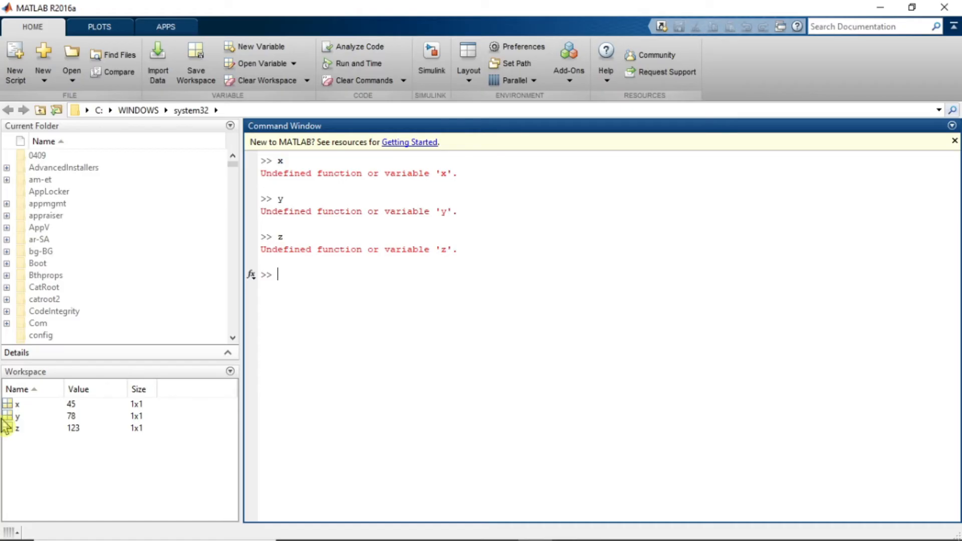
mouse_move(327, 387)
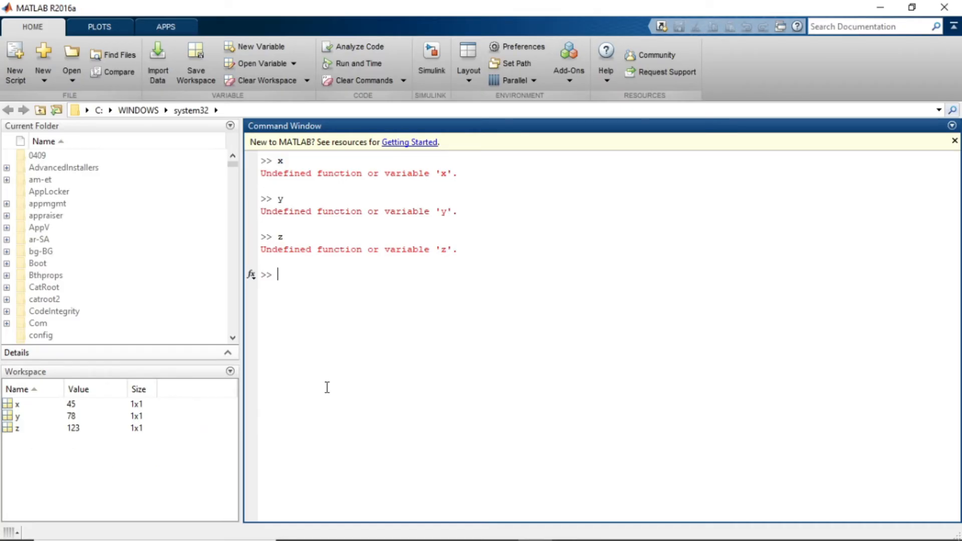
mouse_move(382, 348)
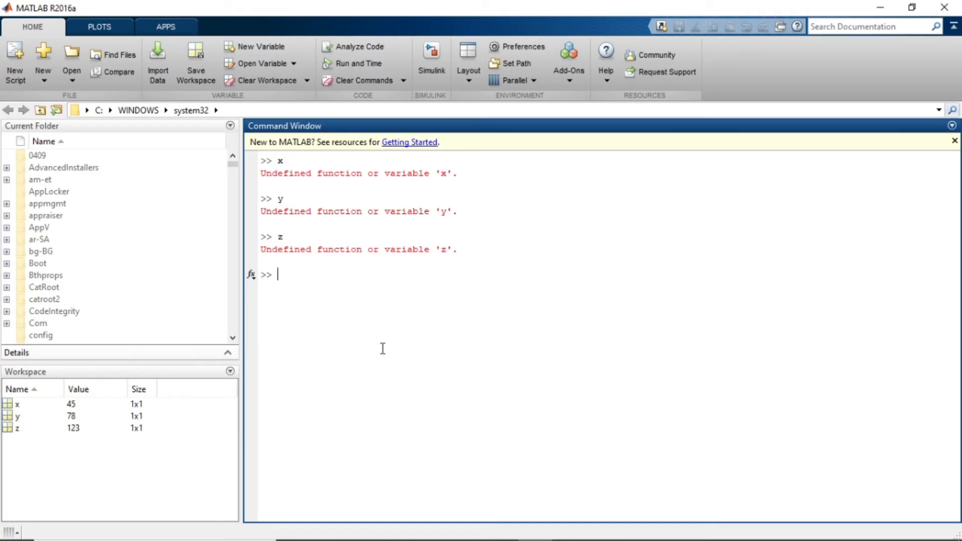
Step: Enter x at the prompt to display its restored value of 45
type("x")
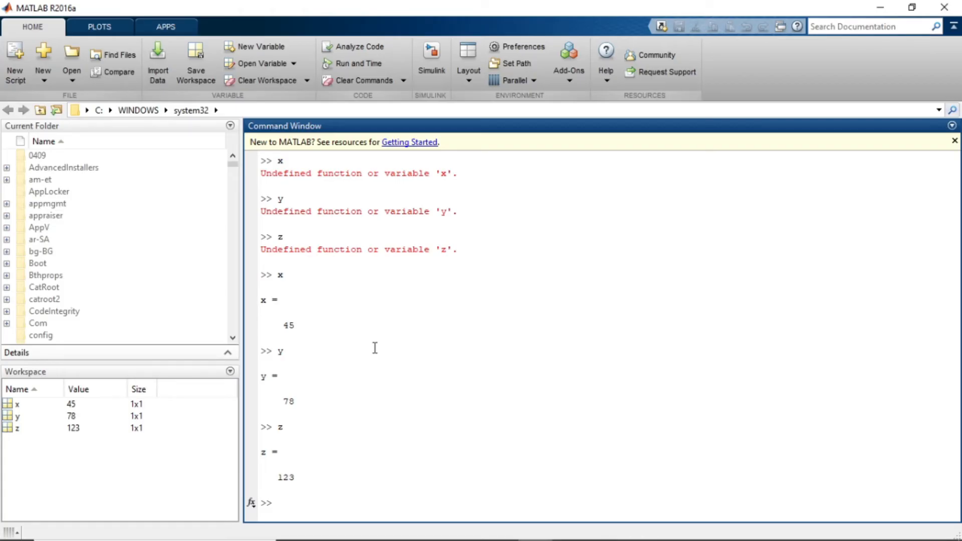
Step: Maximize the Workspace panel (Ctrl+Shift+M) so the x, y, z list fills the window
left_click(230, 370)
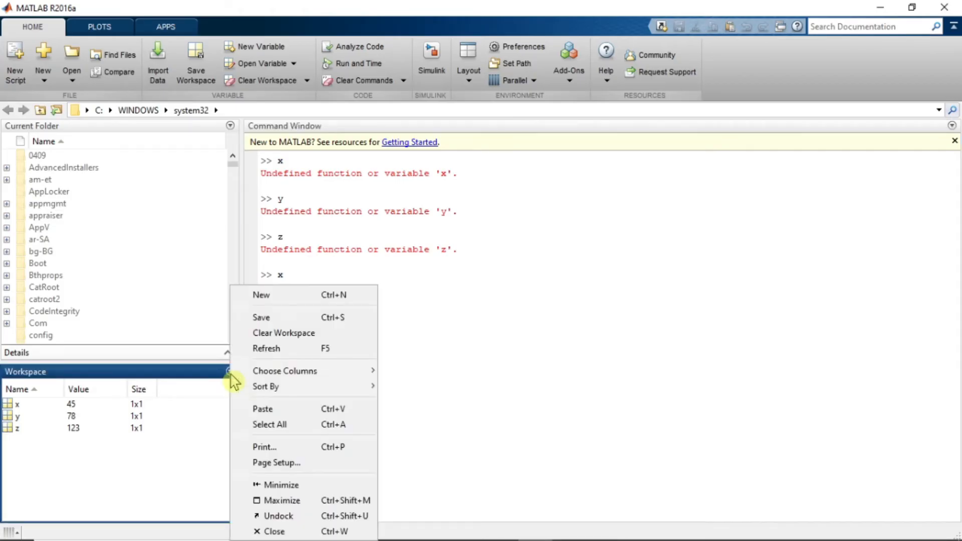
left_click(285, 501)
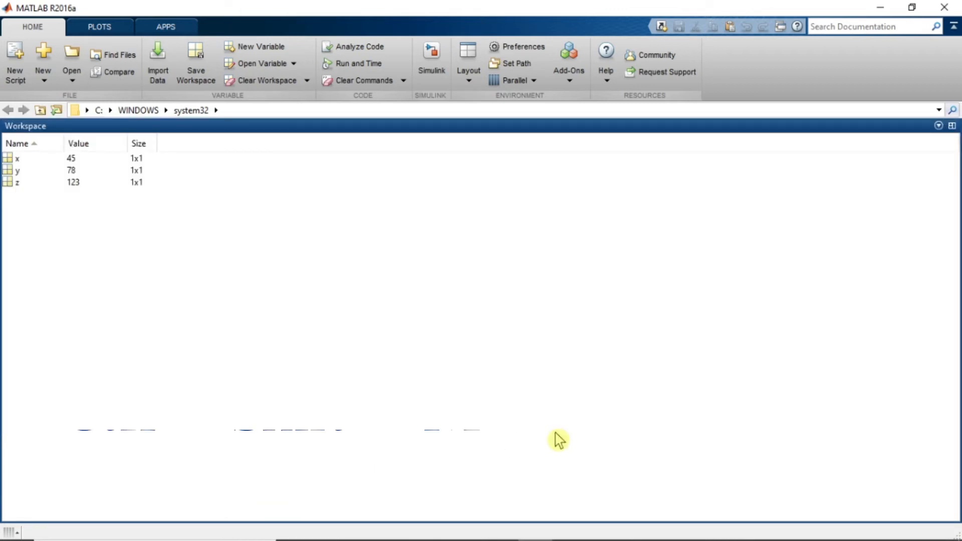
key("ctrl+shift+m")
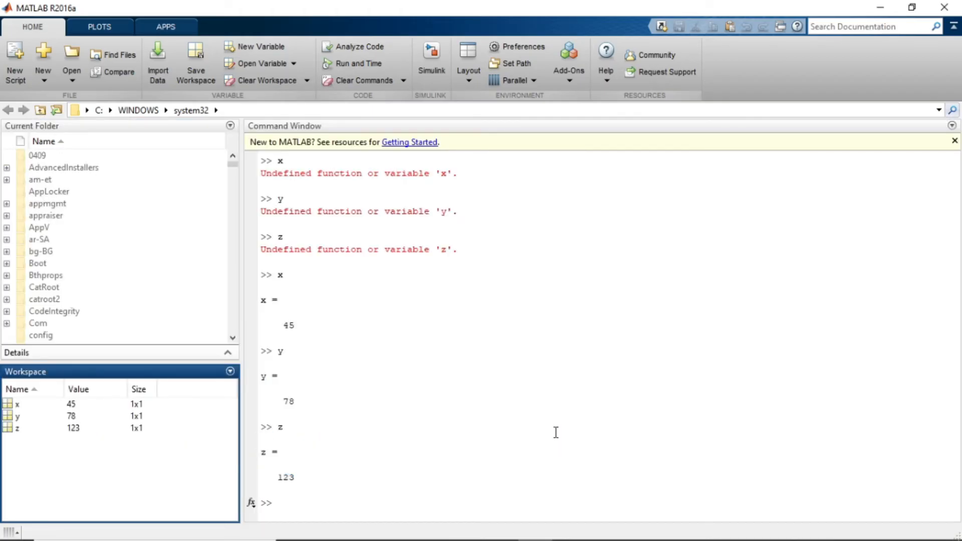
key("Ctrl+Shift+M")
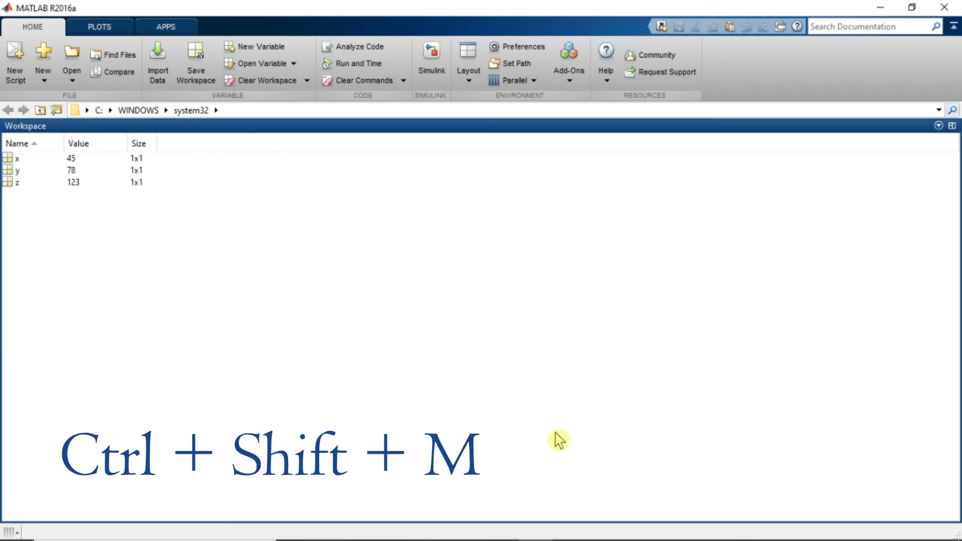
mouse_move(352, 218)
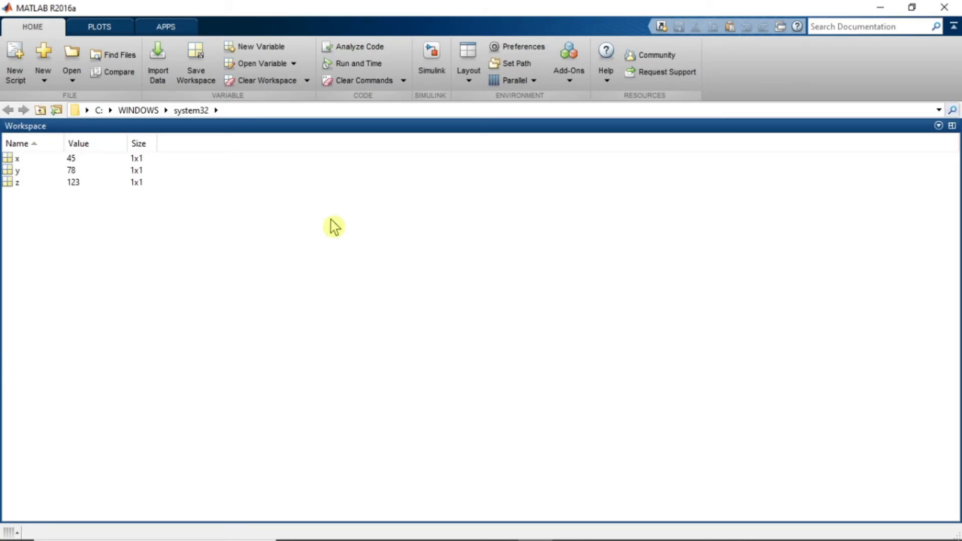
mouse_move(109, 148)
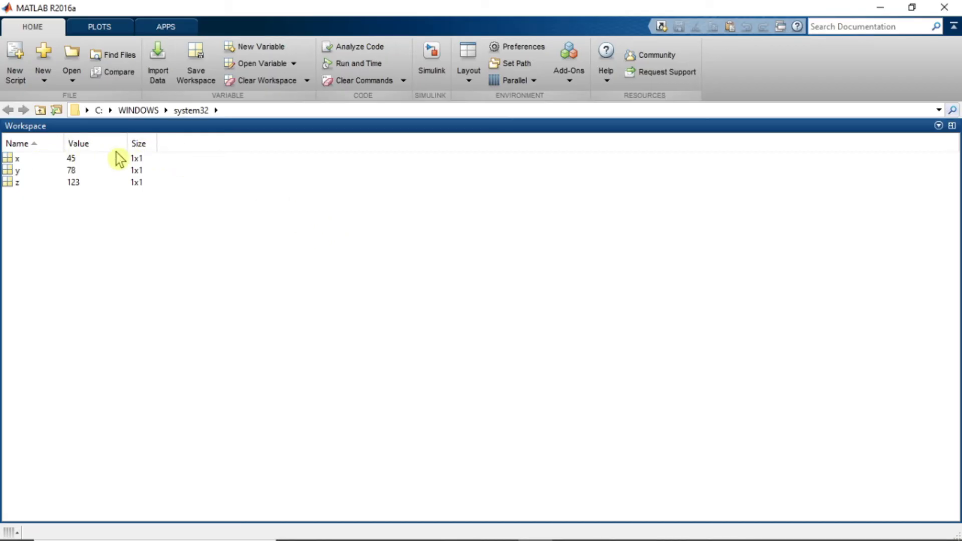
mouse_move(299, 269)
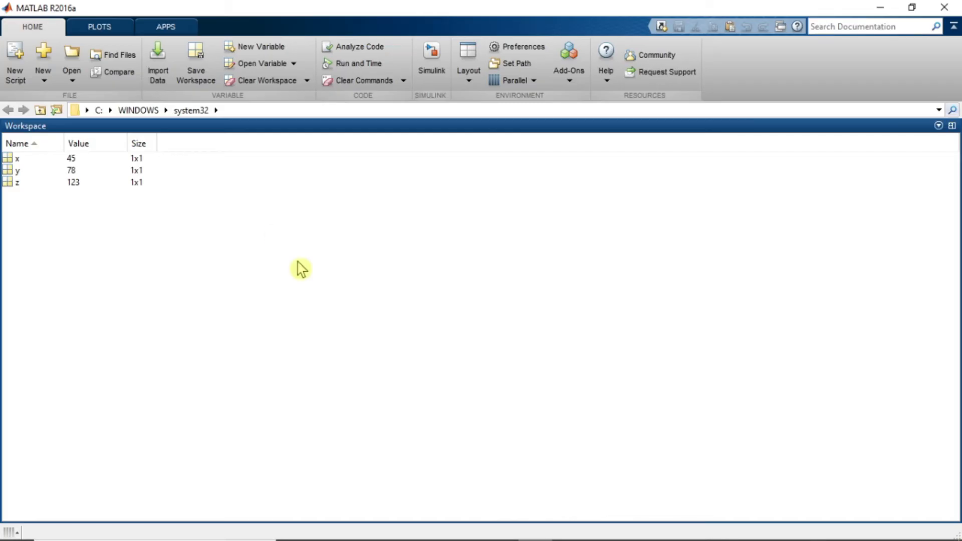
mouse_move(299, 264)
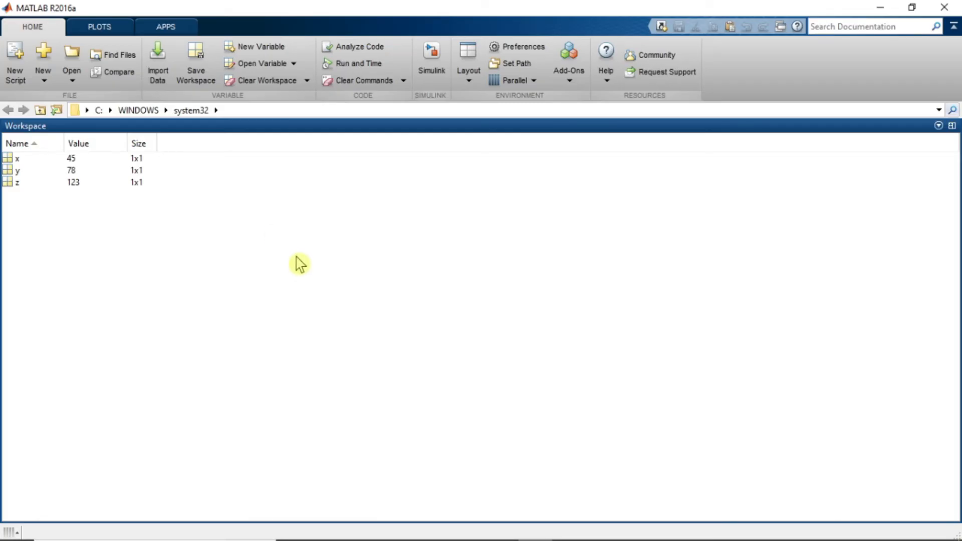
mouse_move(111, 207)
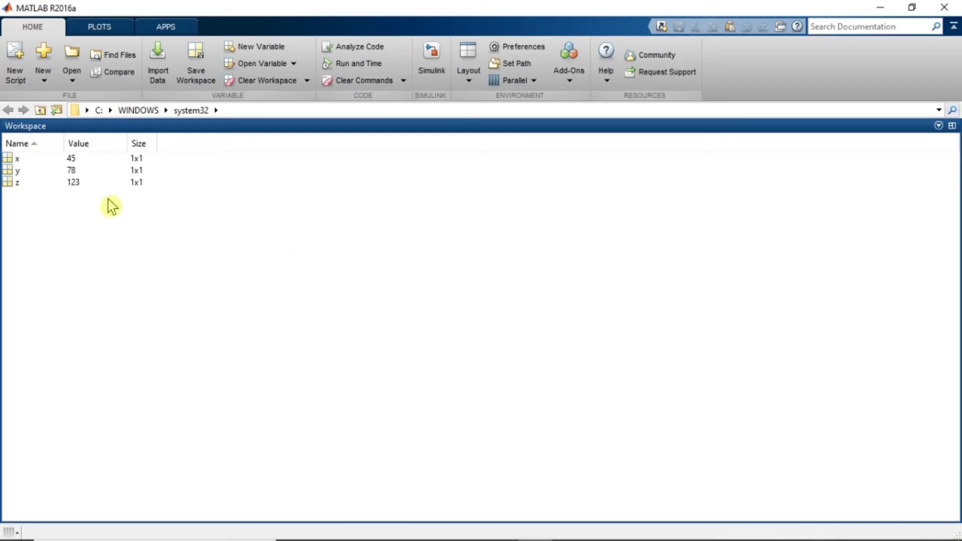
mouse_move(139, 156)
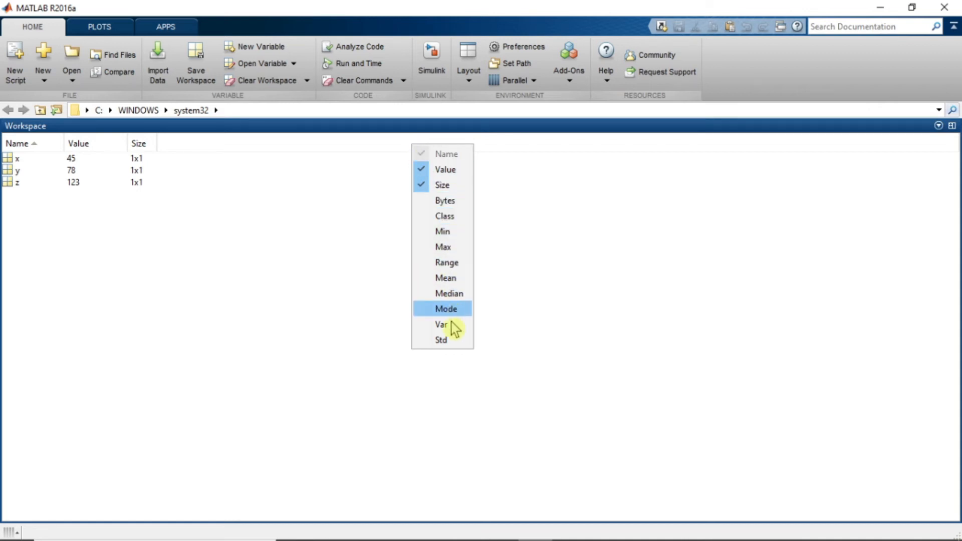
mouse_move(452, 217)
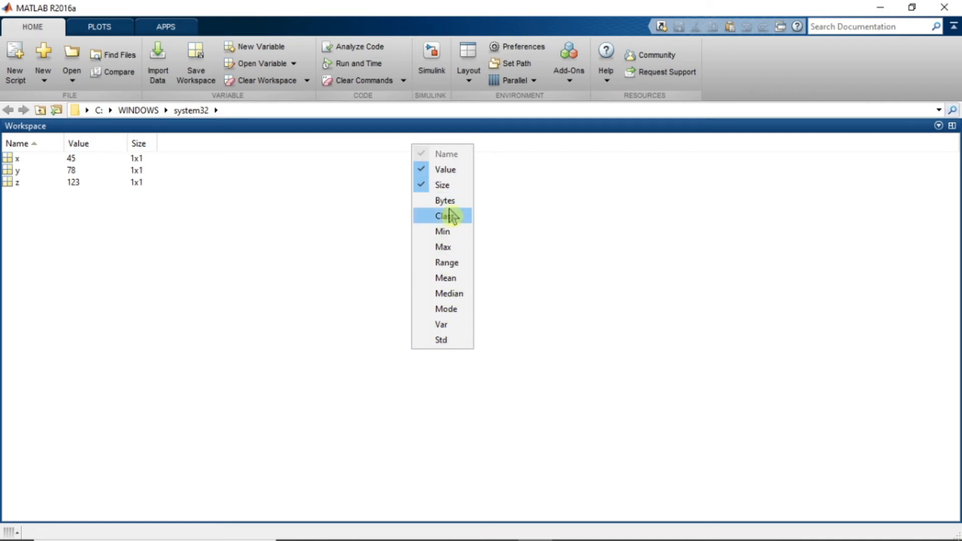
mouse_move(454, 208)
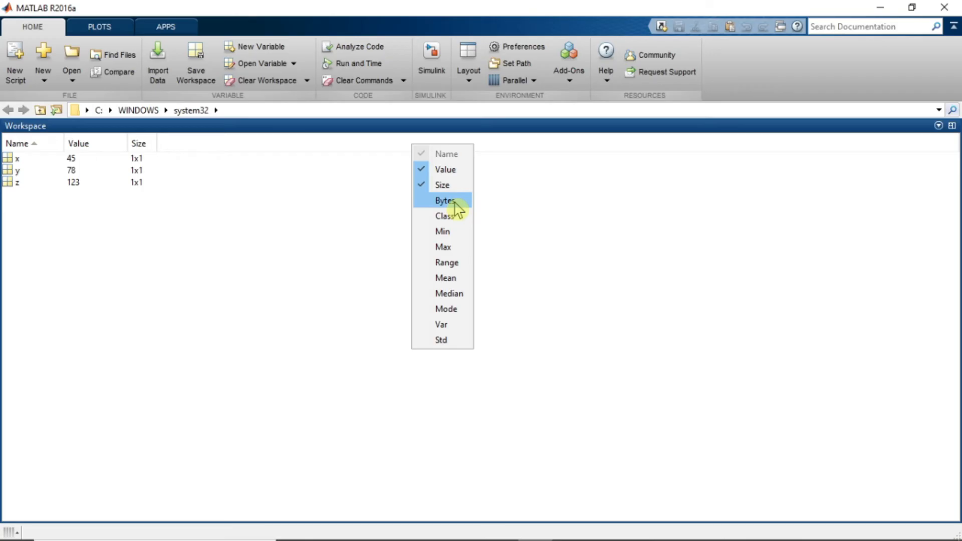
Step: Add Bytes, Class, Min, Max and Mean columns to the workspace variable list
left_click(443, 200)
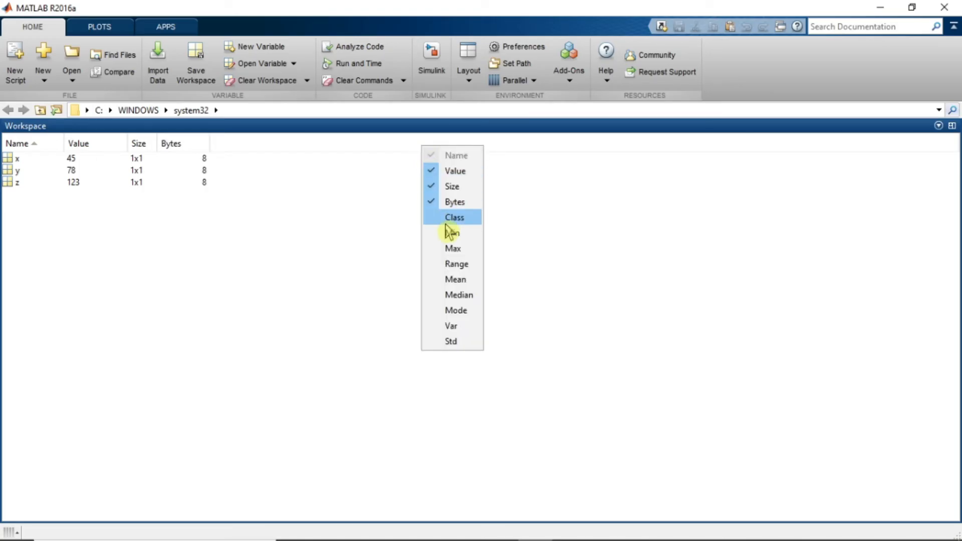
left_click(455, 217)
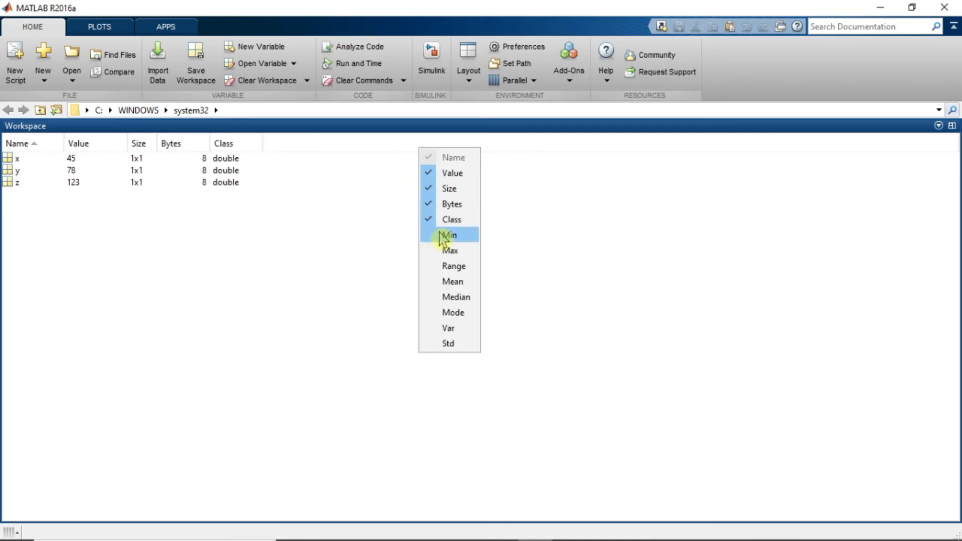
left_click(449, 234)
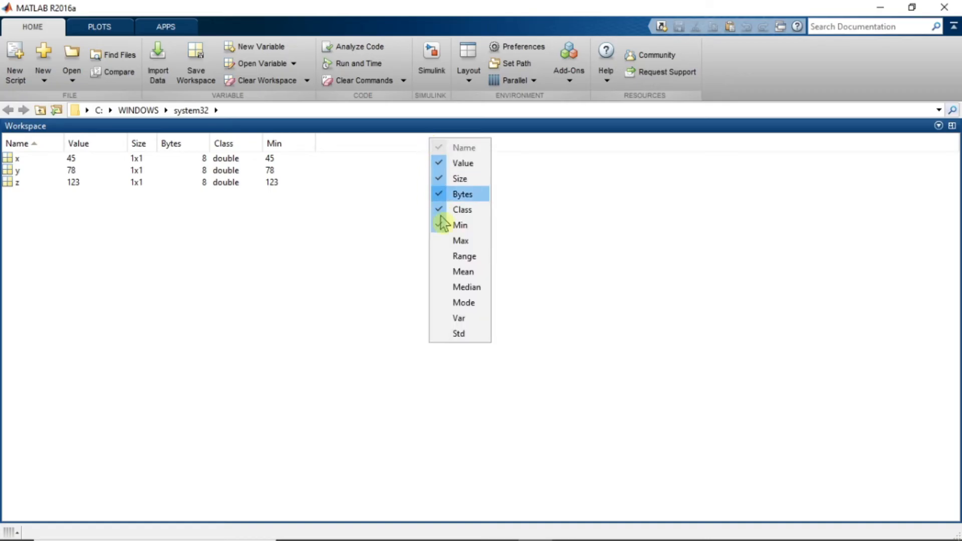
left_click(460, 225)
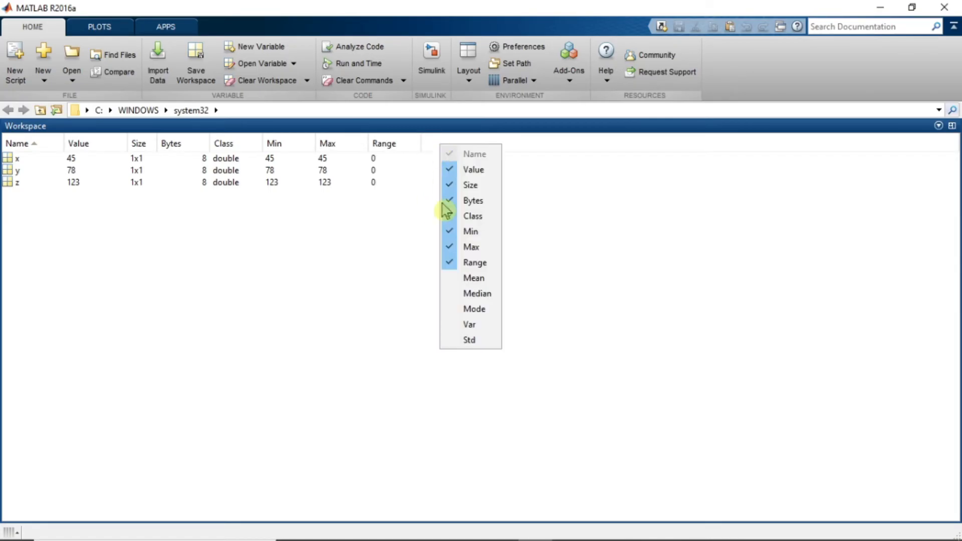
left_click(473, 279)
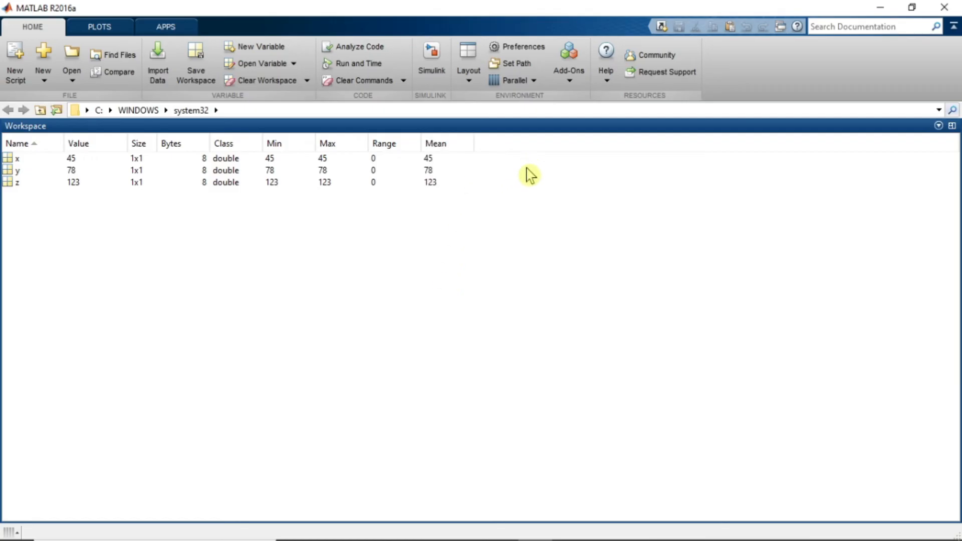
mouse_move(519, 183)
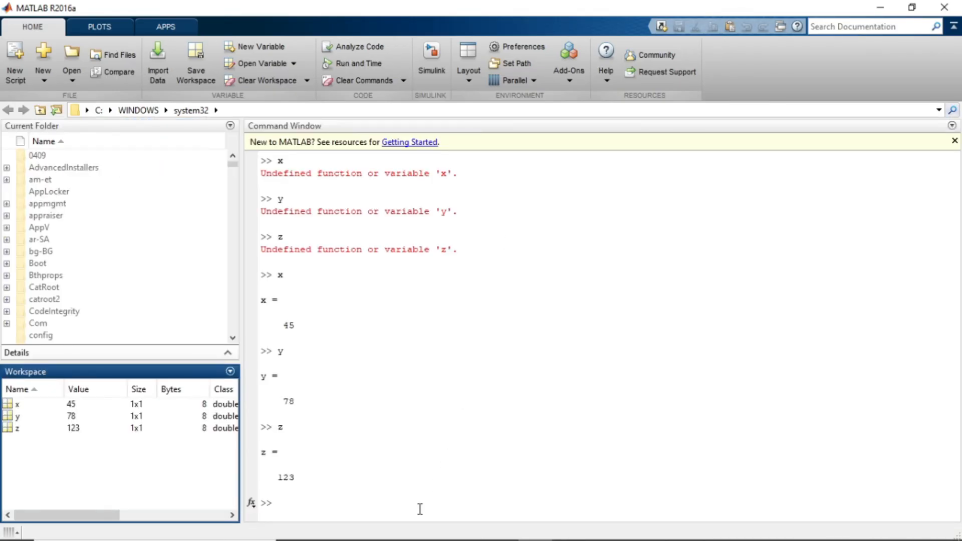
Step: Clear the Command Window with clc
type("clc")
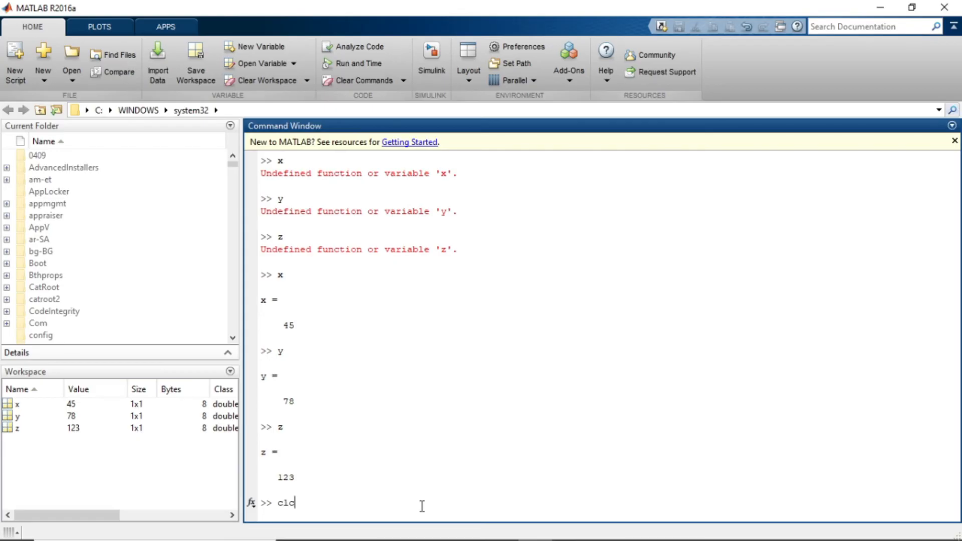
key("Enter")
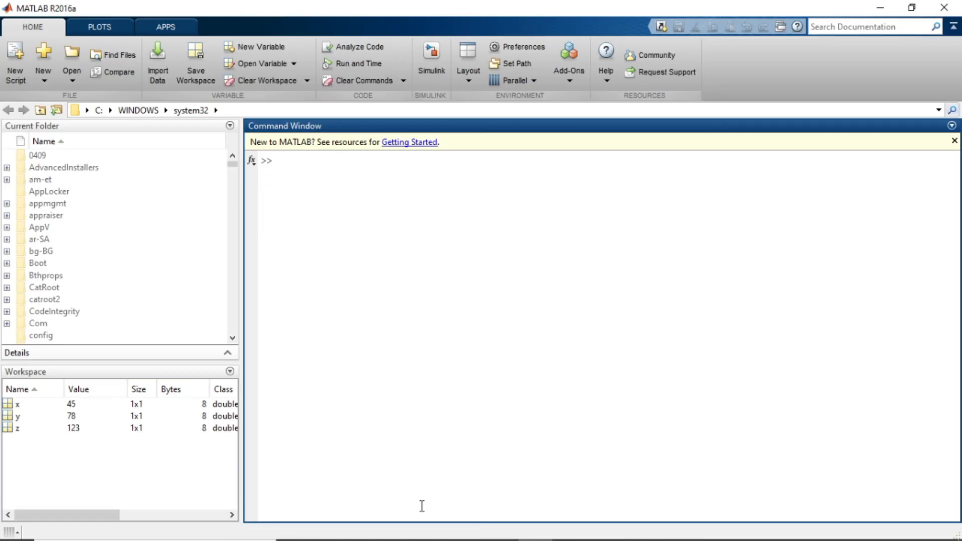
Step: Create the row vector a = [1 2 3] and view its Workspace columns (1x3, min 1, max 3, range 2)
type("a")
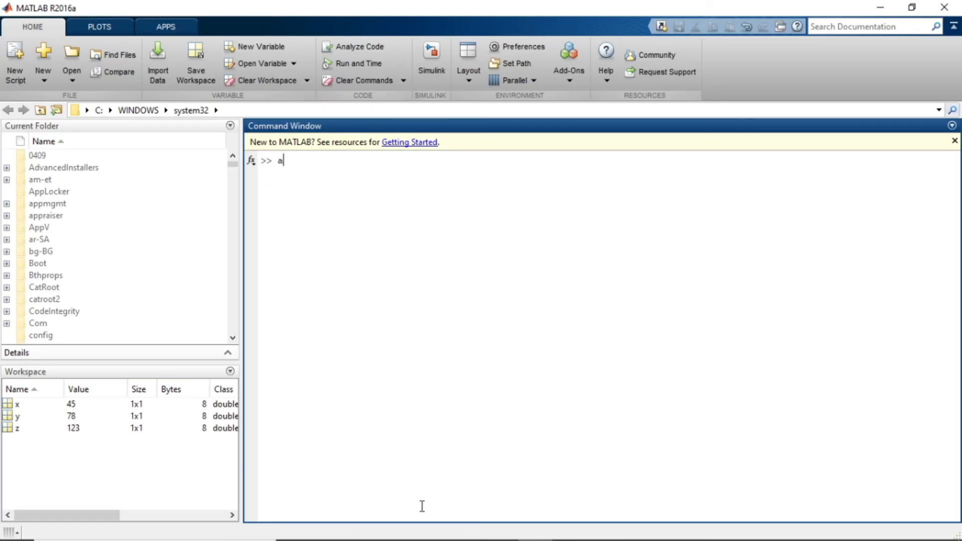
type("=")
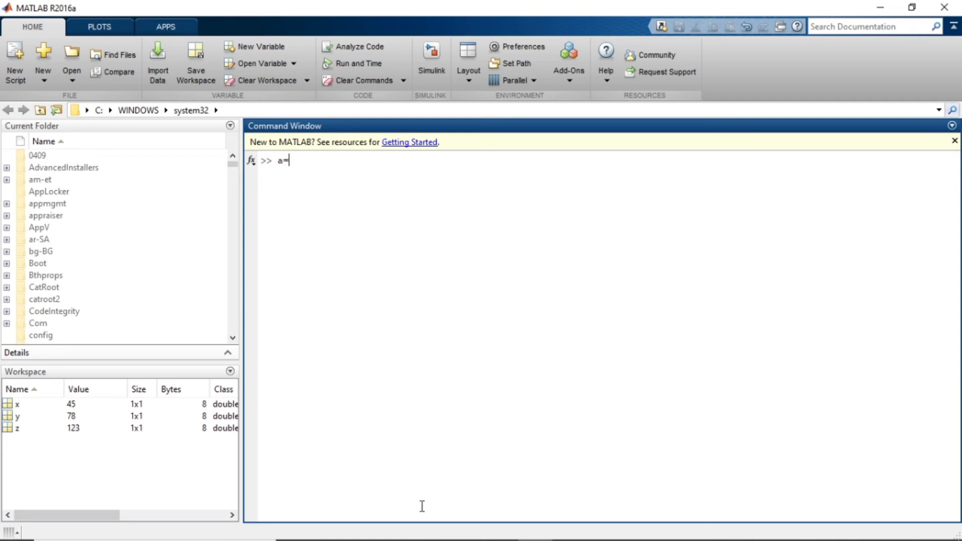
type("[1 2 3")
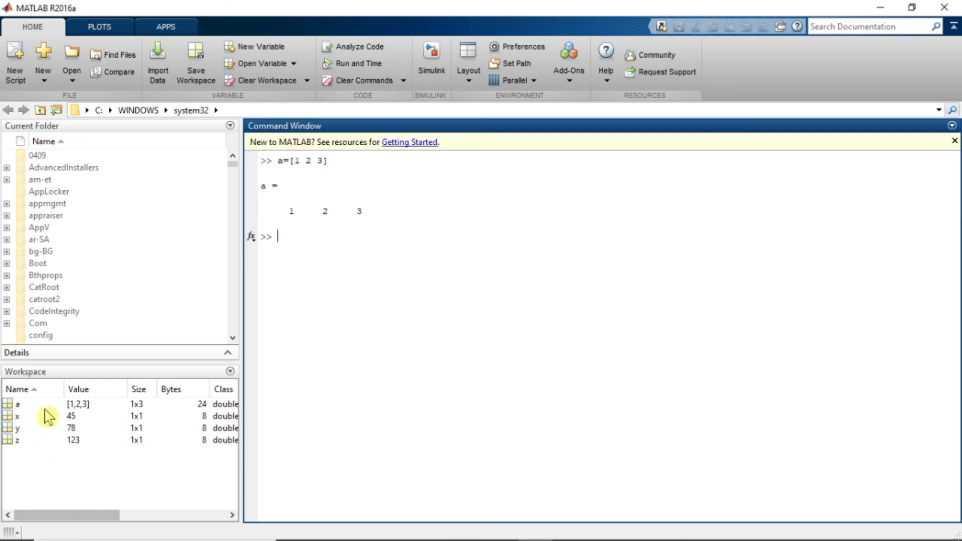
mouse_move(138, 419)
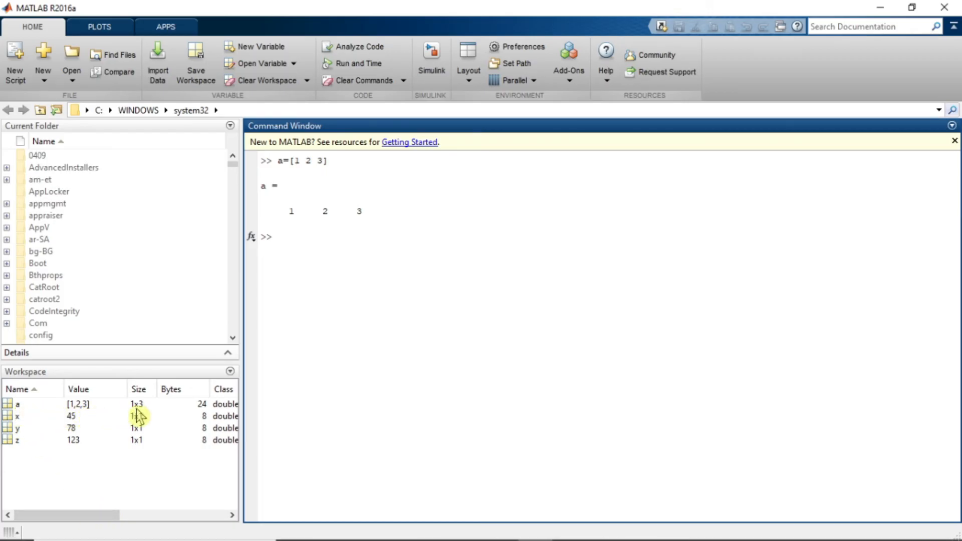
mouse_move(112, 524)
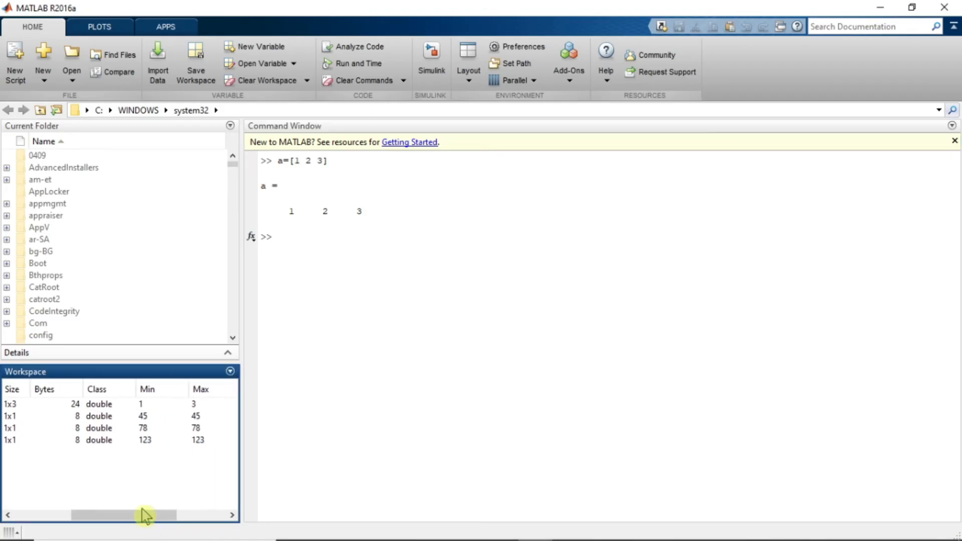
mouse_move(109, 419)
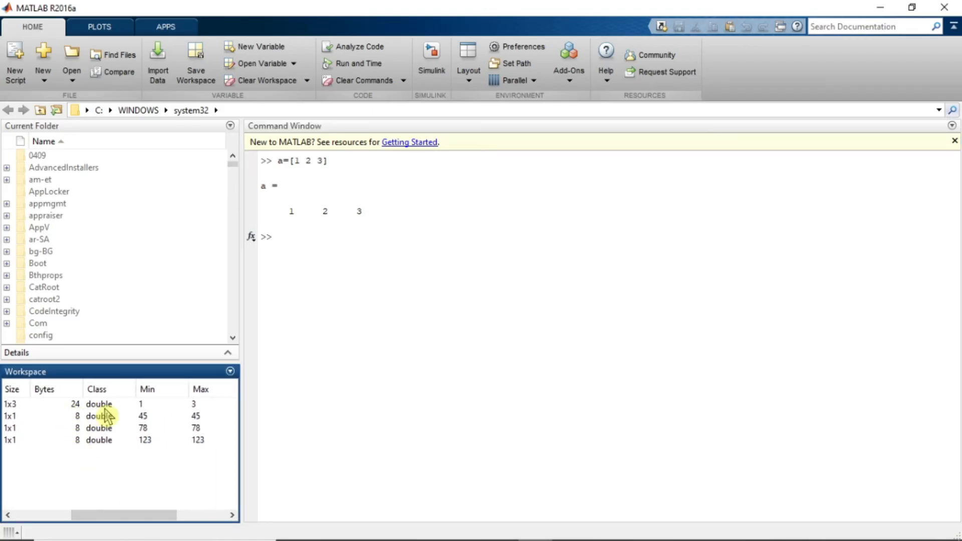
mouse_move(147, 422)
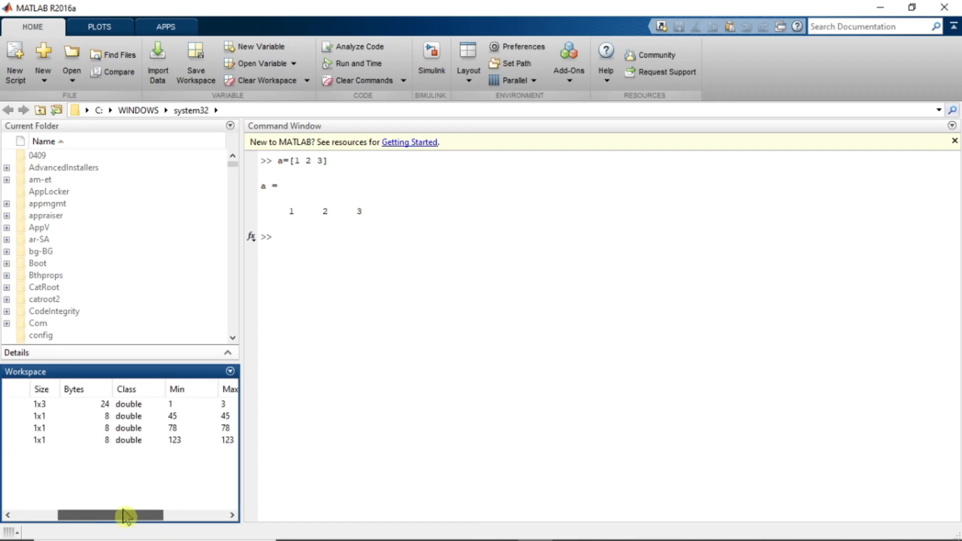
left_click_drag(127, 515, 179, 515)
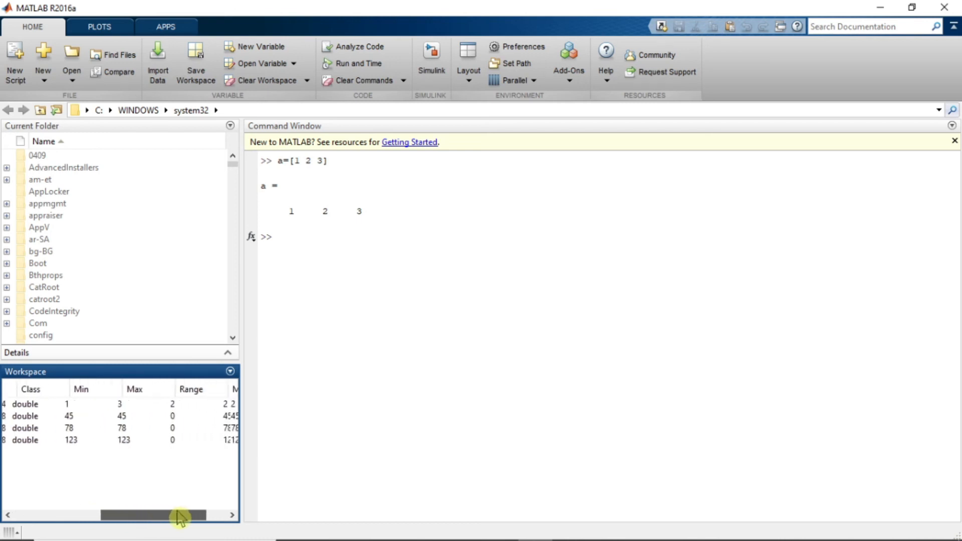